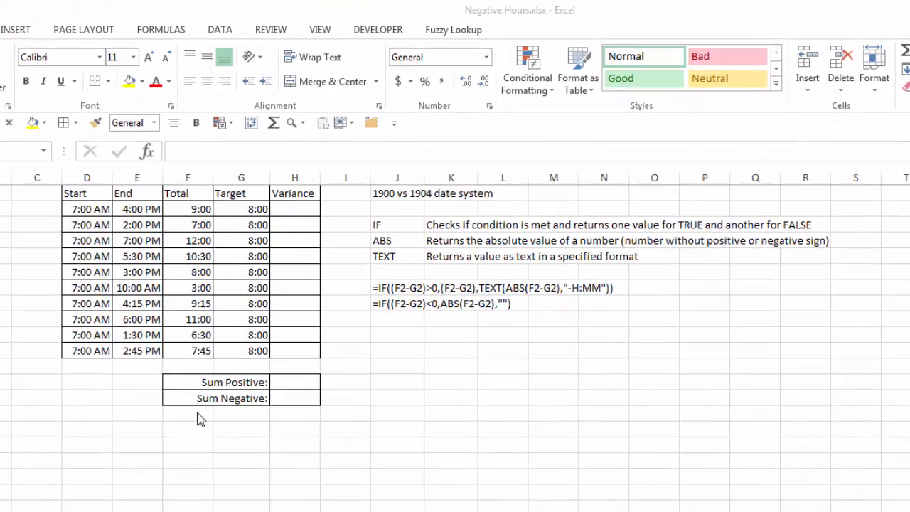
mouse_move(104, 376)
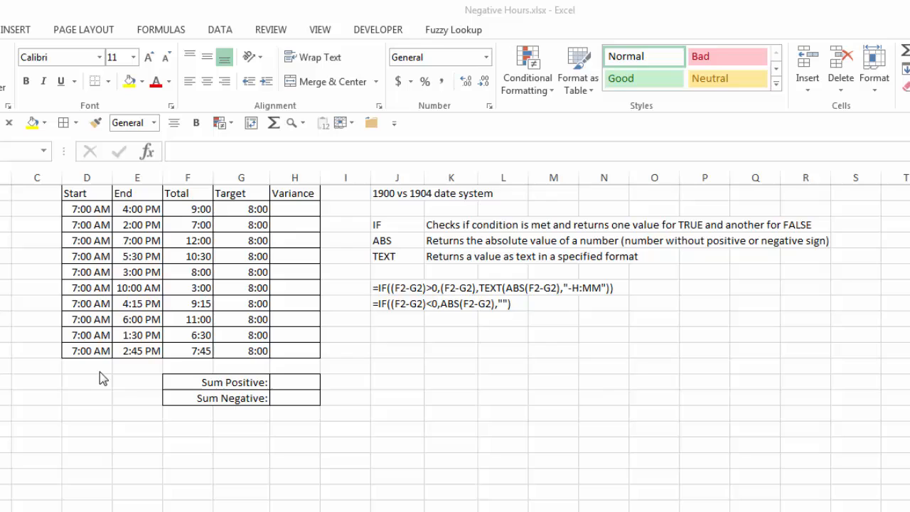
mouse_move(135, 303)
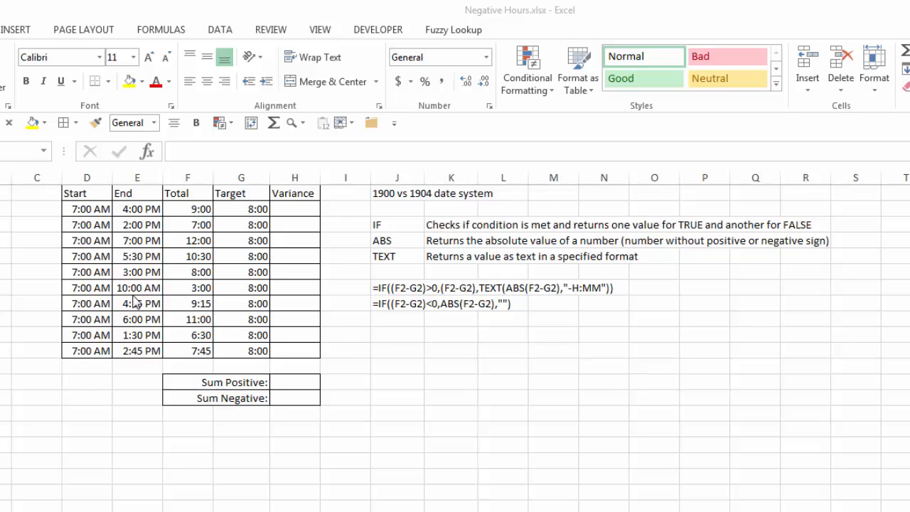
mouse_move(137, 295)
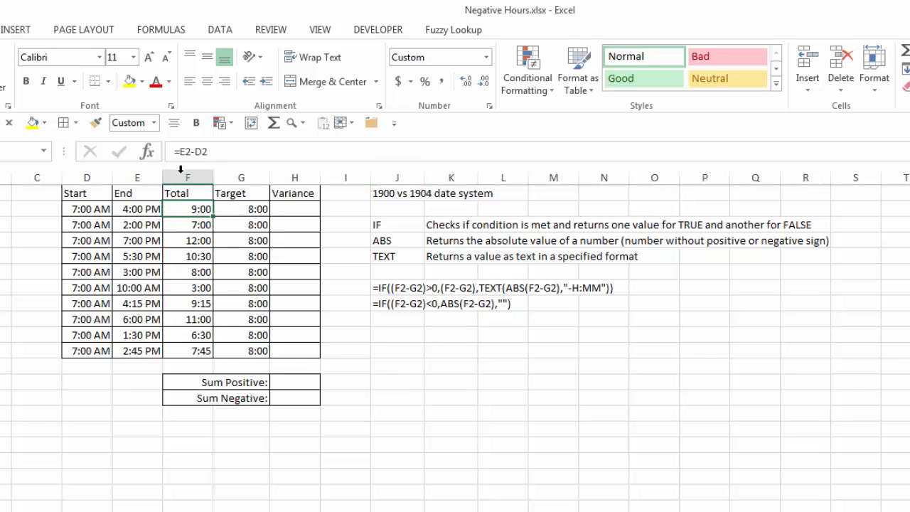
mouse_move(196, 319)
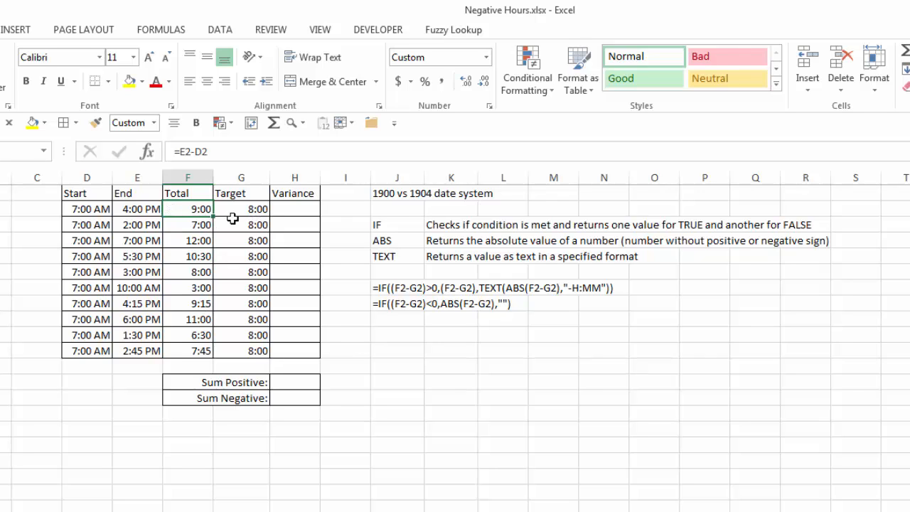
mouse_move(281, 217)
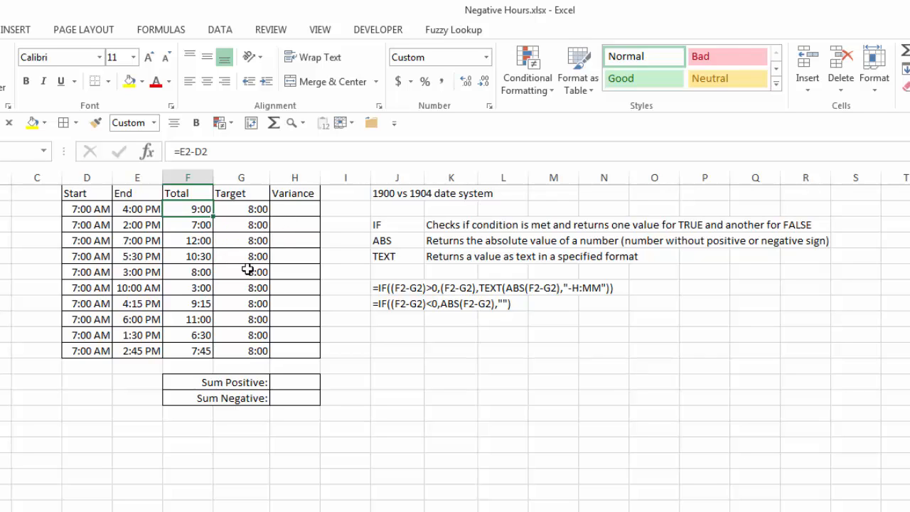
mouse_move(317, 287)
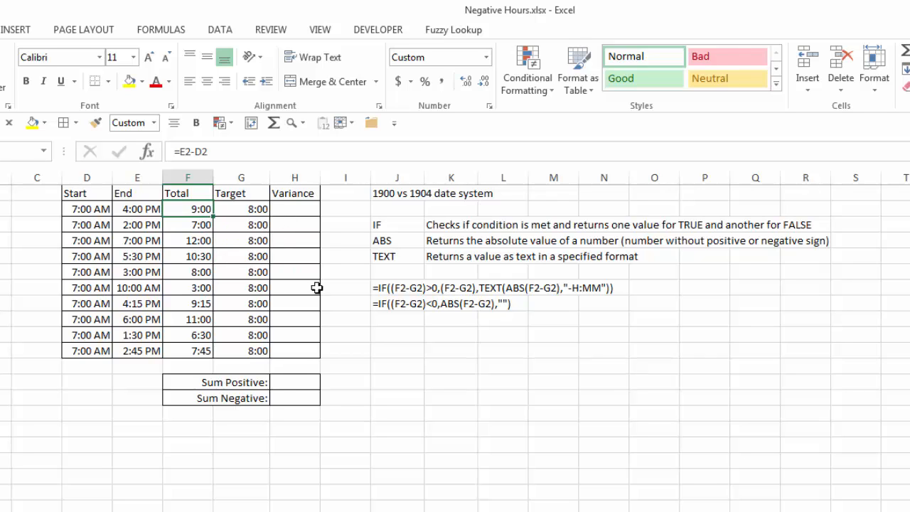
mouse_move(296, 382)
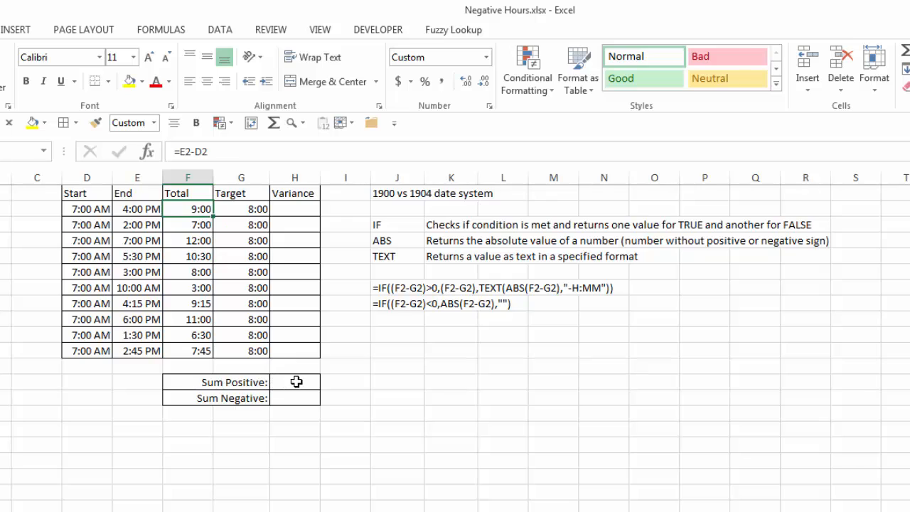
mouse_move(268, 445)
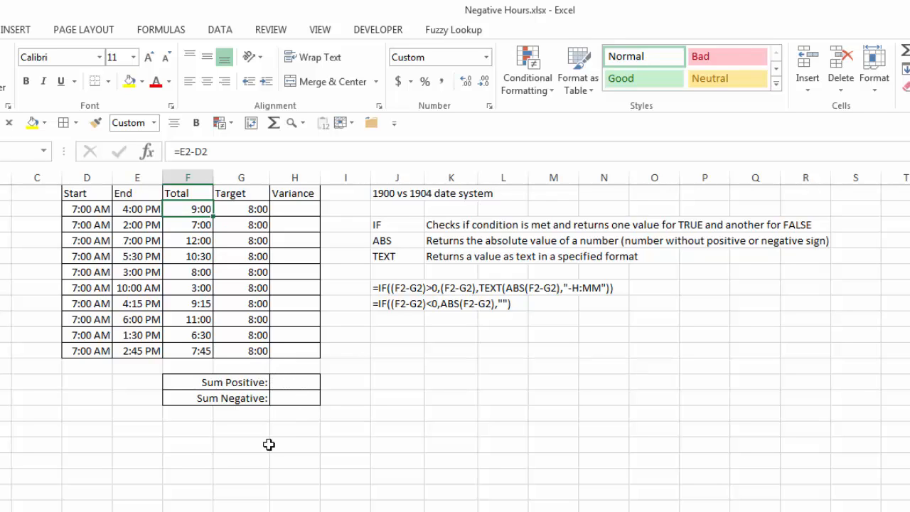
mouse_move(297, 205)
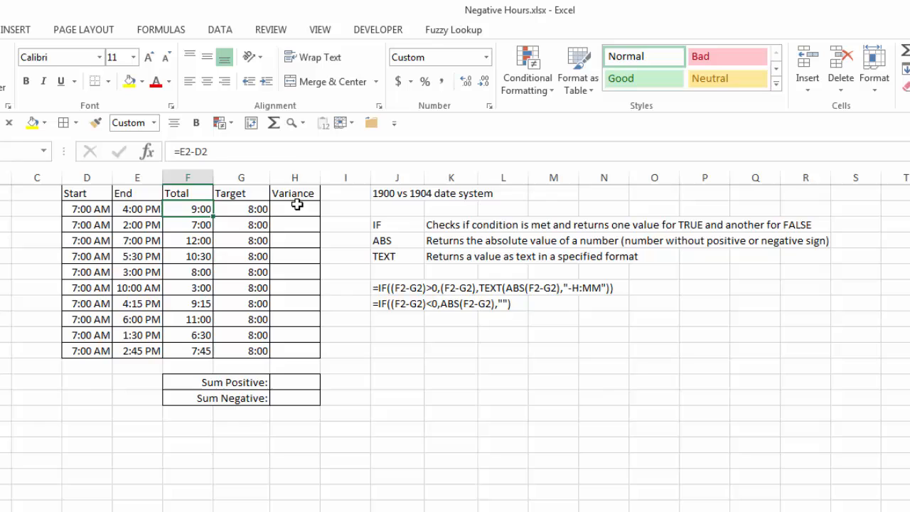
Enter =F2-G2 in H2 and fill it down to H11, showing negatives as ########
click(295, 209)
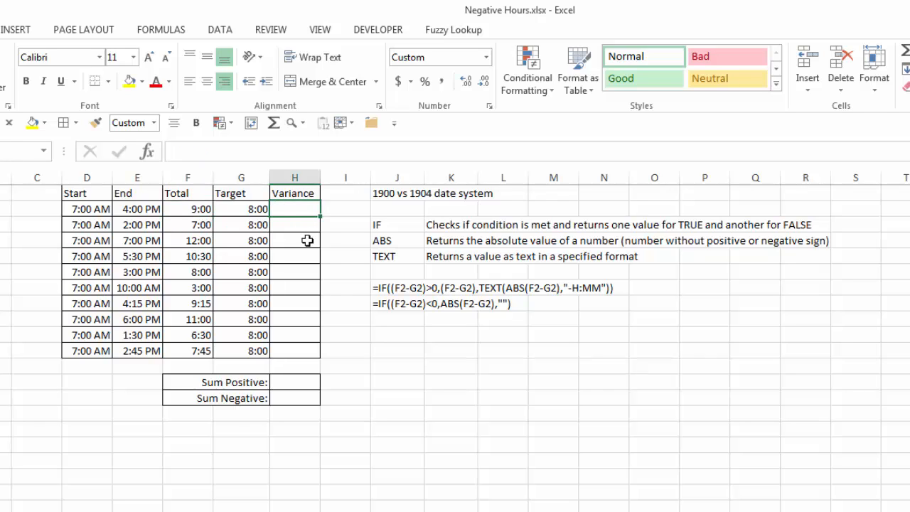
text(=)
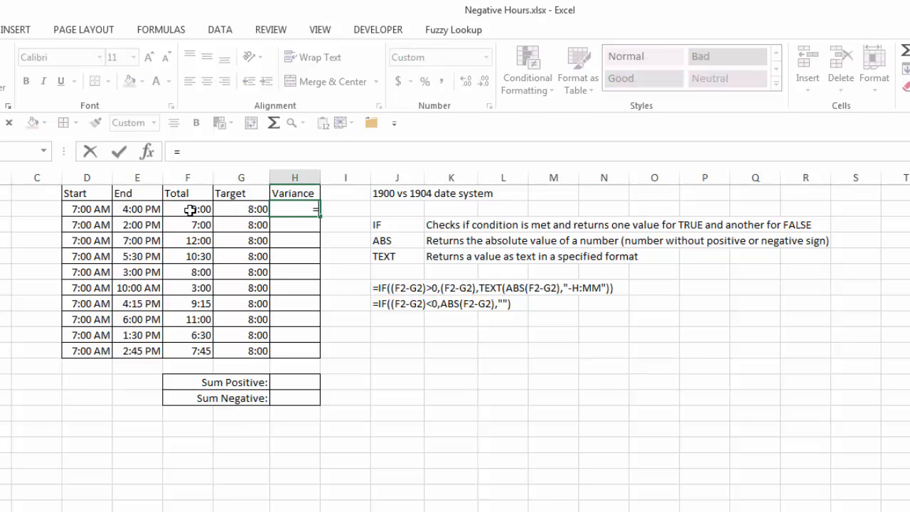
text(F2-G2)
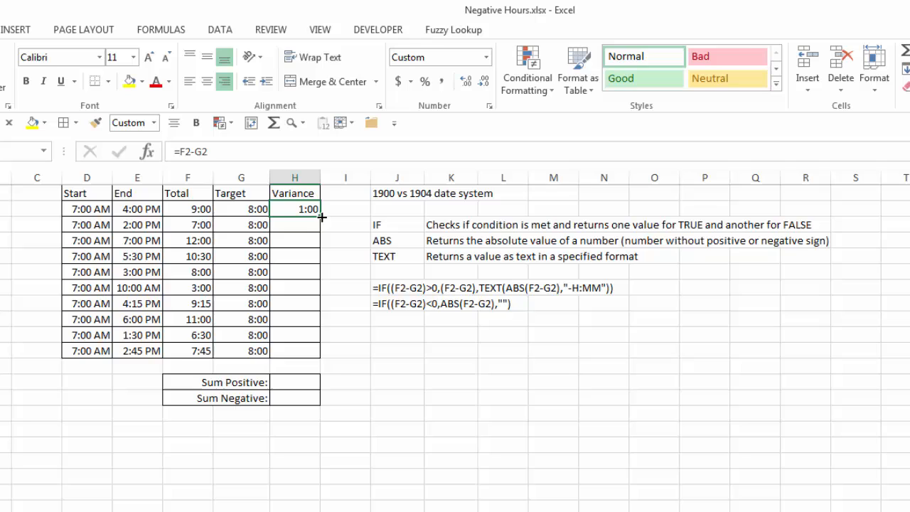
drag(307, 208, 294, 351)
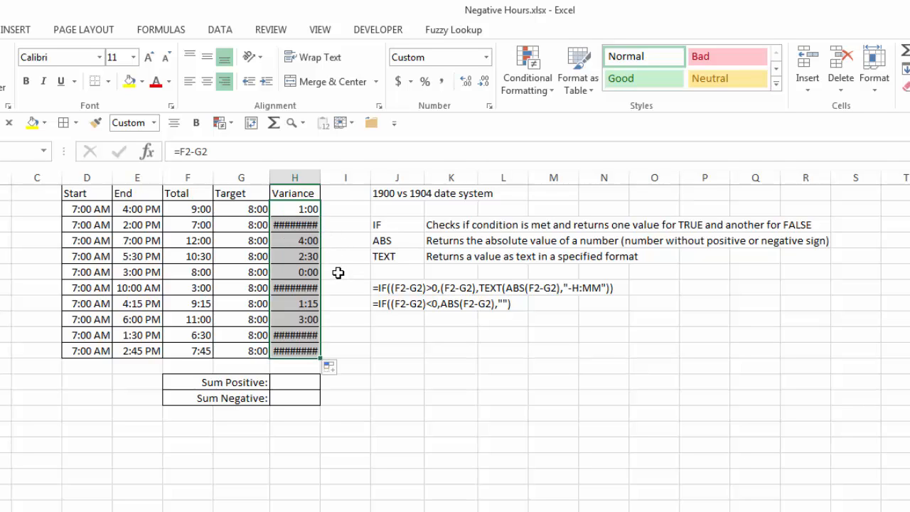
click(345, 272)
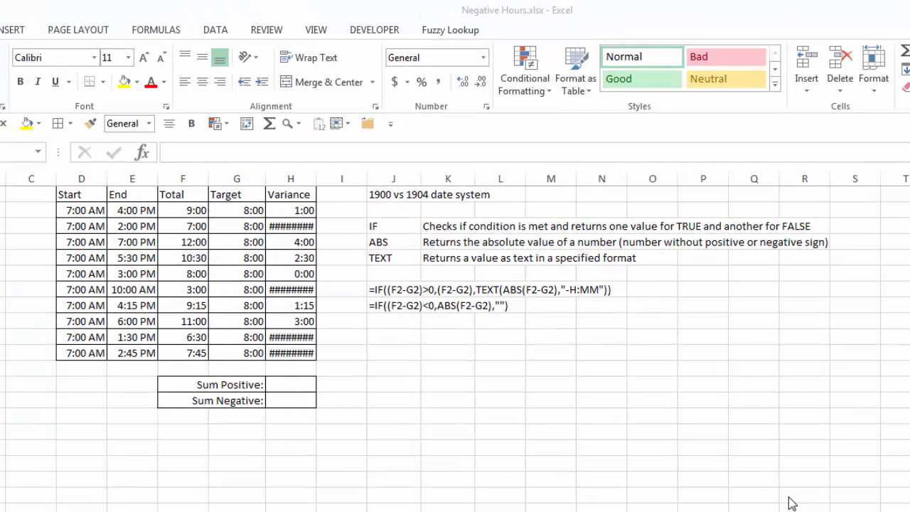
mouse_move(619, 357)
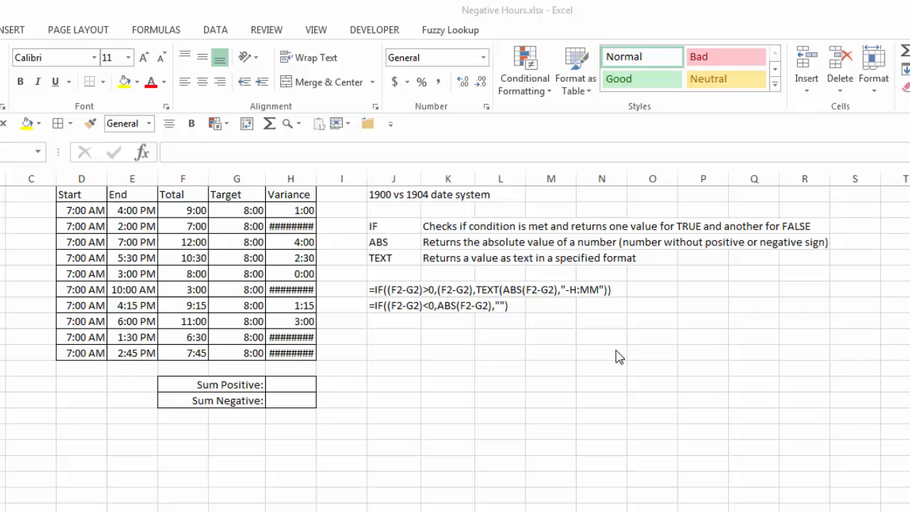
mouse_move(379, 211)
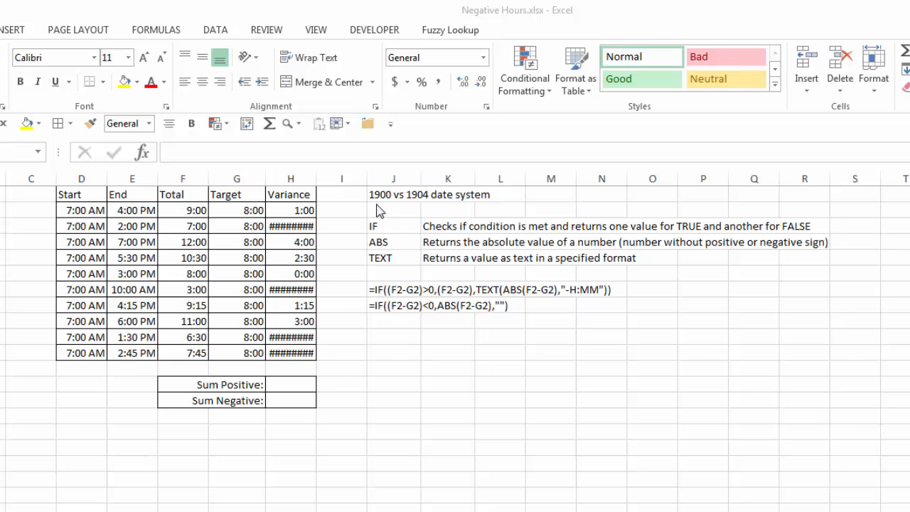
mouse_move(430, 203)
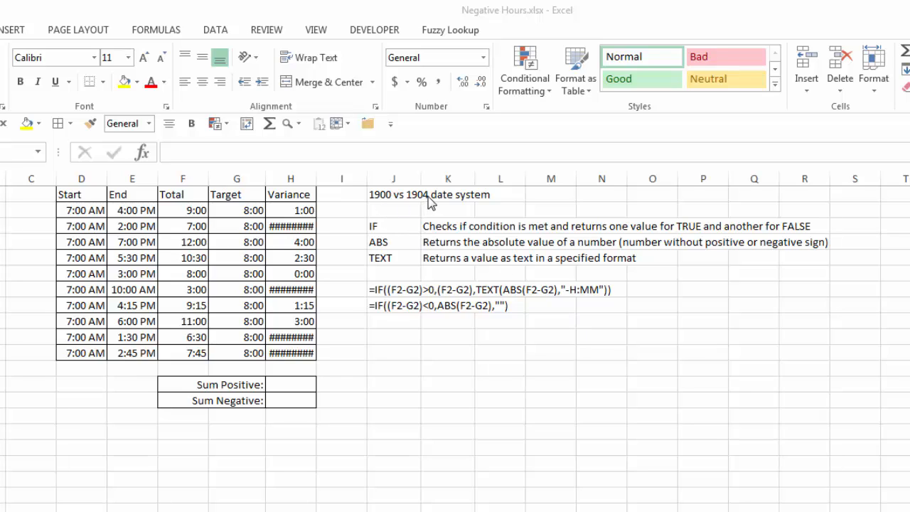
mouse_move(349, 368)
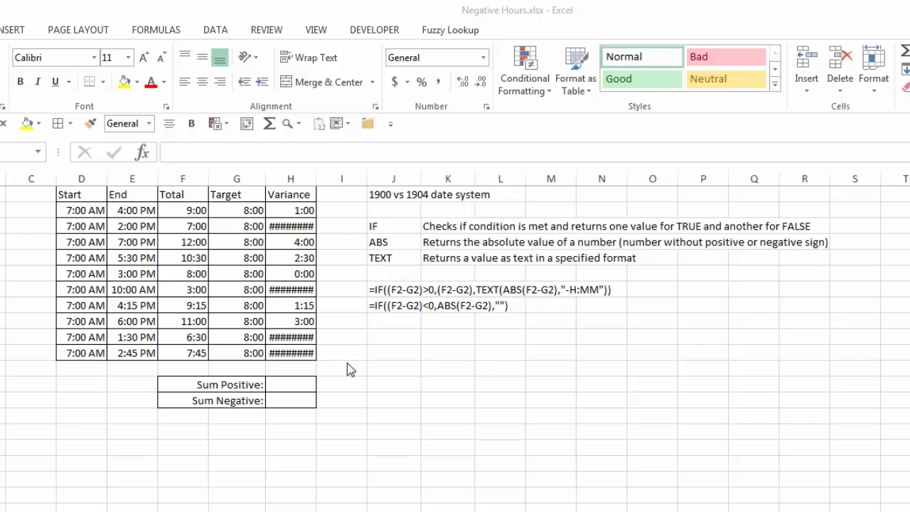
mouse_move(386, 382)
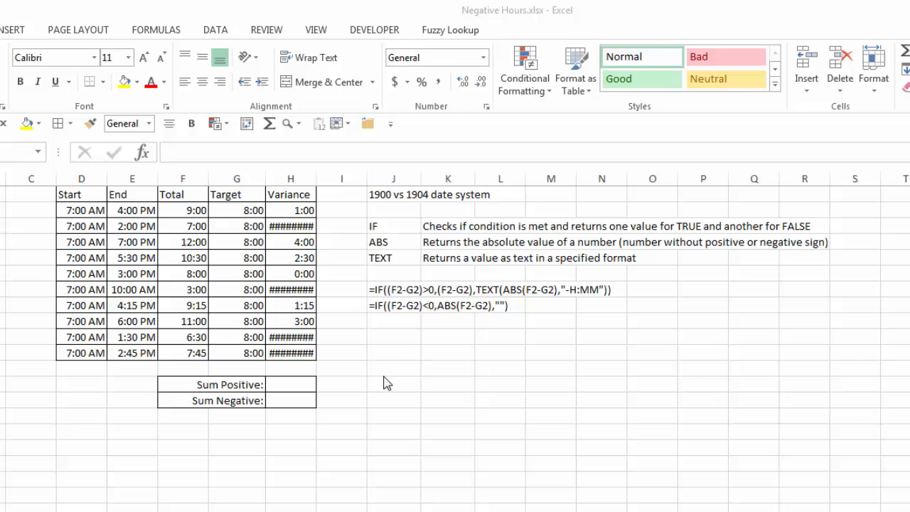
click(341, 274)
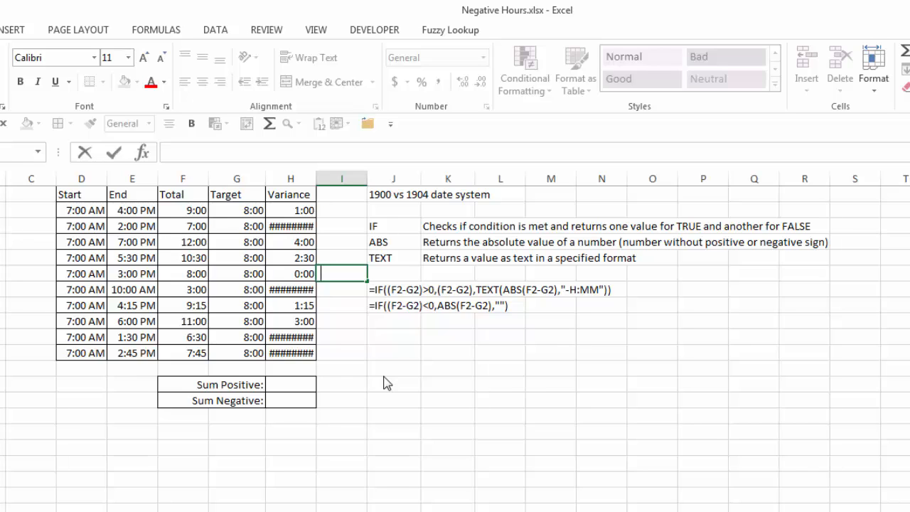
mouse_move(396, 377)
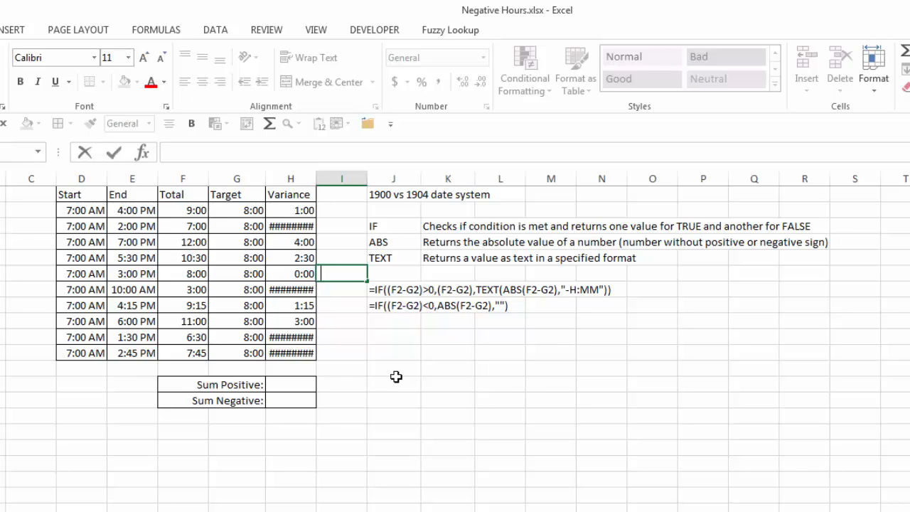
Enter 4/13/15 in J13 and format it as General to show serial 42107
click(394, 384)
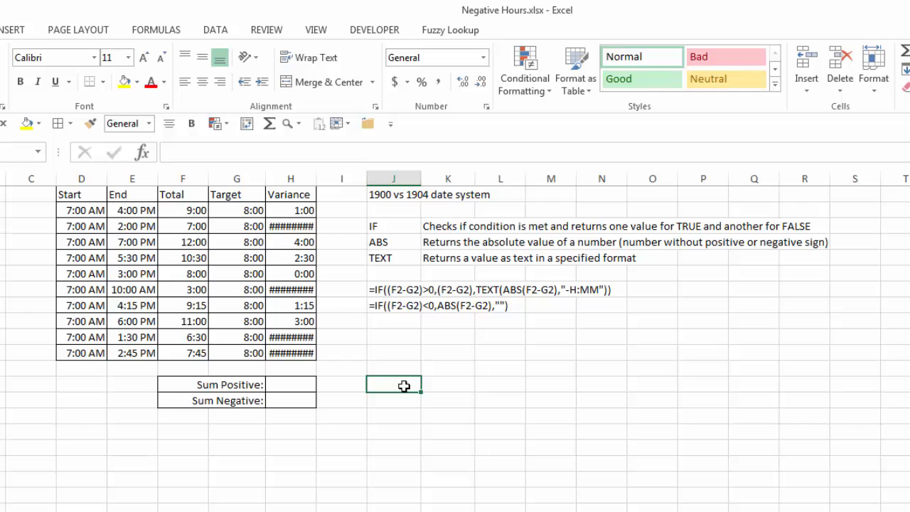
text(4/13/1)
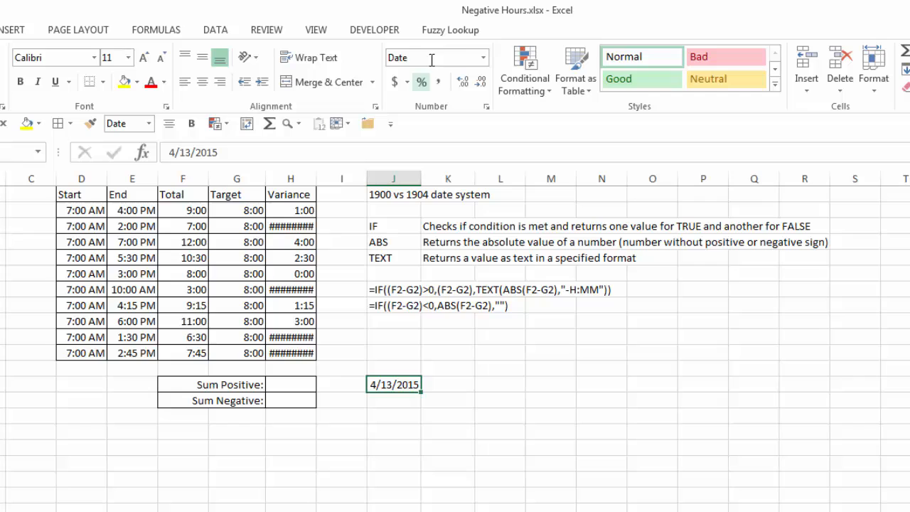
click(481, 58)
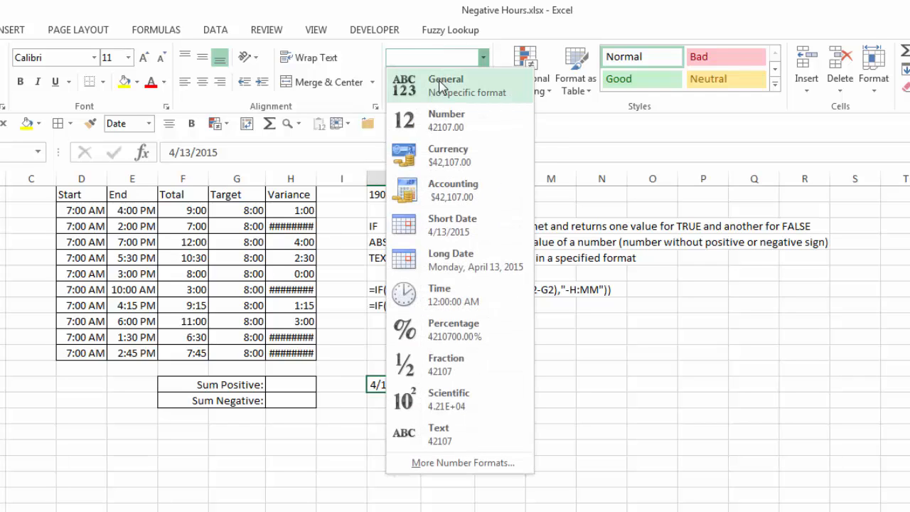
click(445, 84)
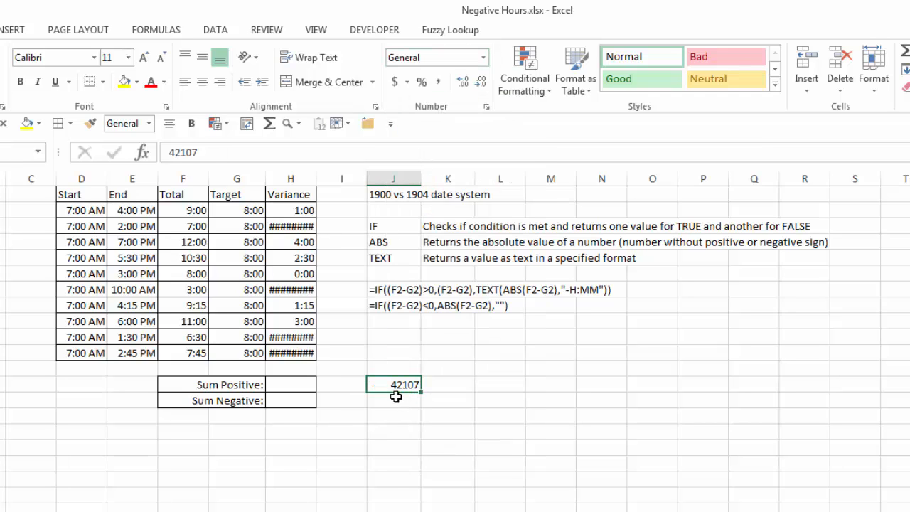
mouse_move(481, 388)
text(42107)
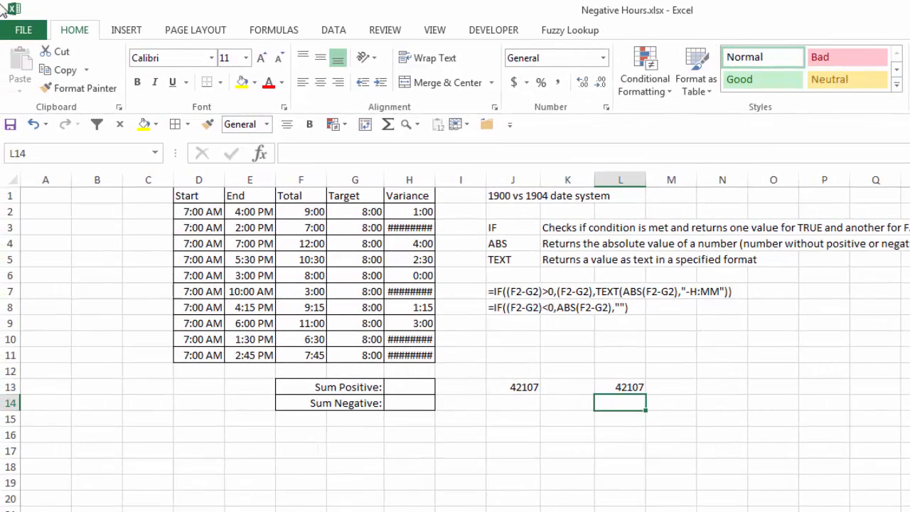
Tick 'Use 1904 date system' in Excel's Advanced options for this workbook
click(24, 29)
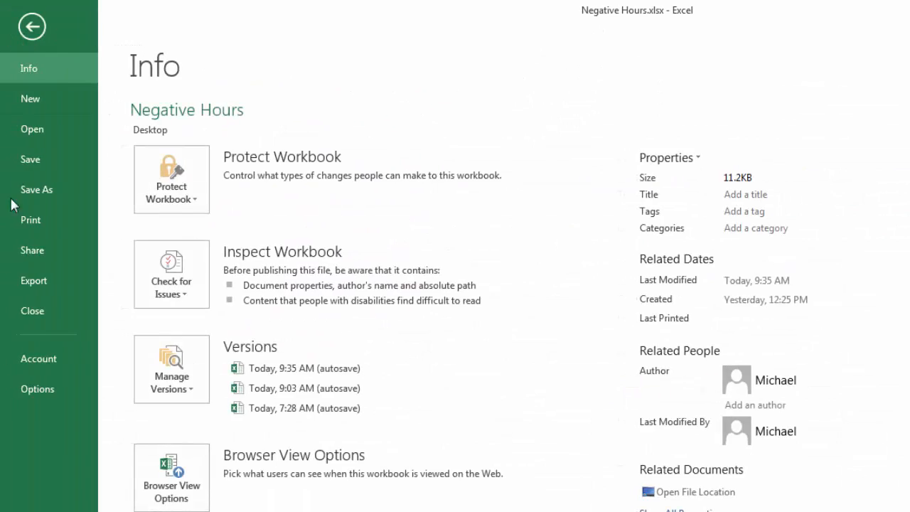
click(37, 389)
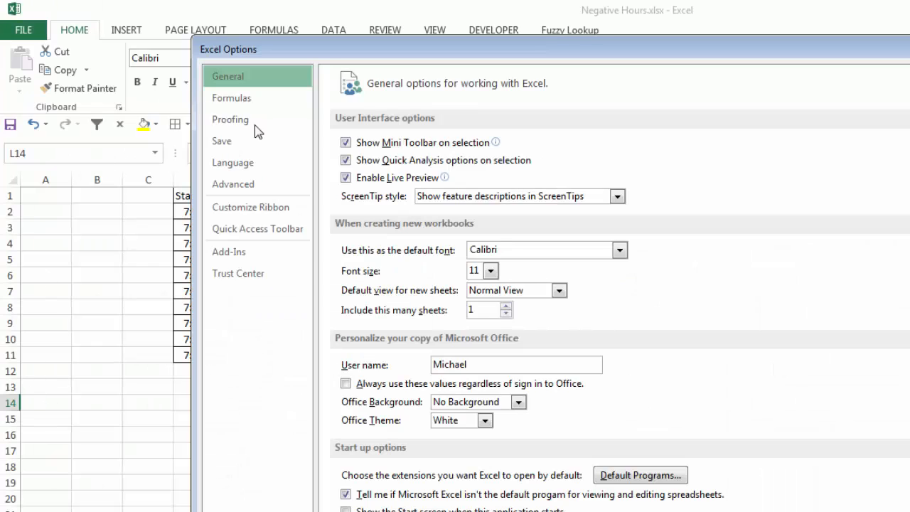
click(232, 184)
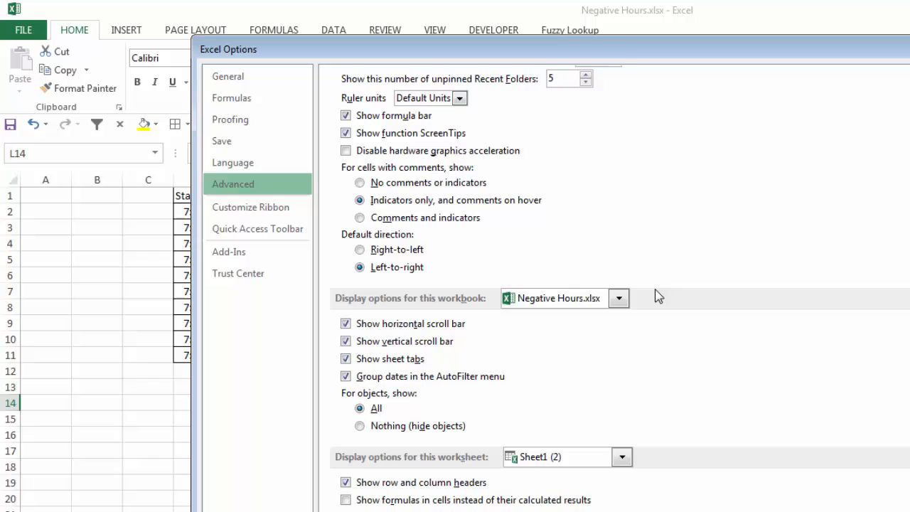
scroll(down, 3)
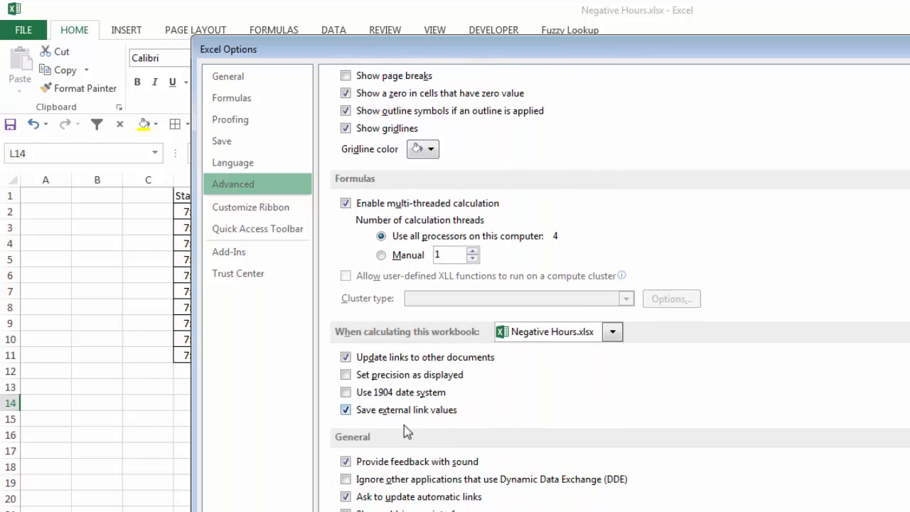
click(346, 391)
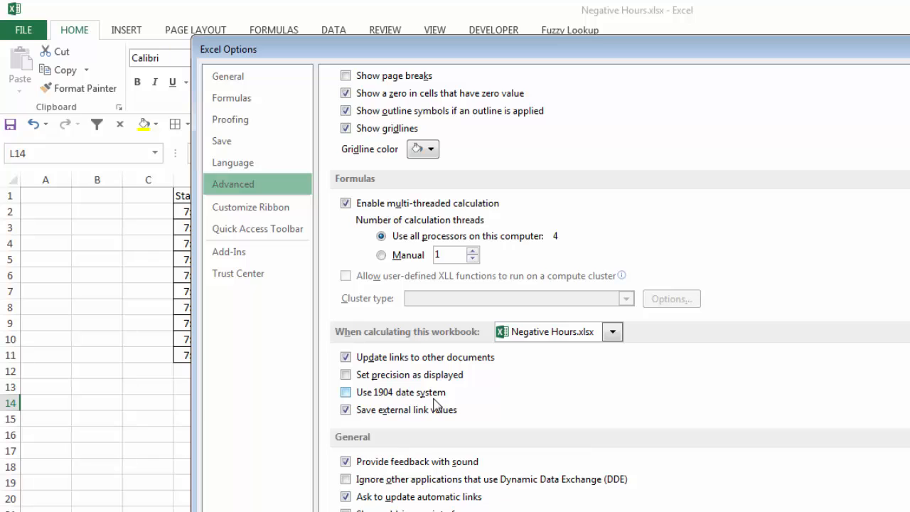
click(346, 392)
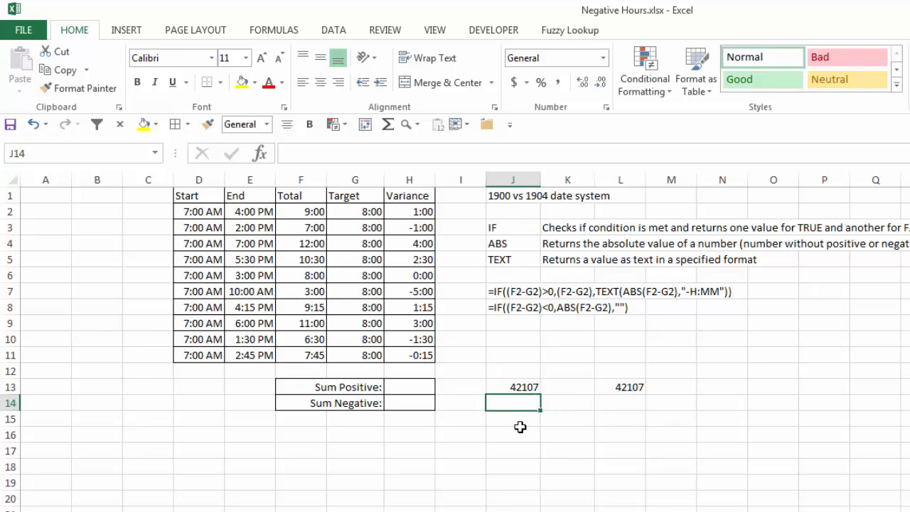
Enter 4/13/2015 in J14 and format it as General to show serial 40645
text(4/13/2015)
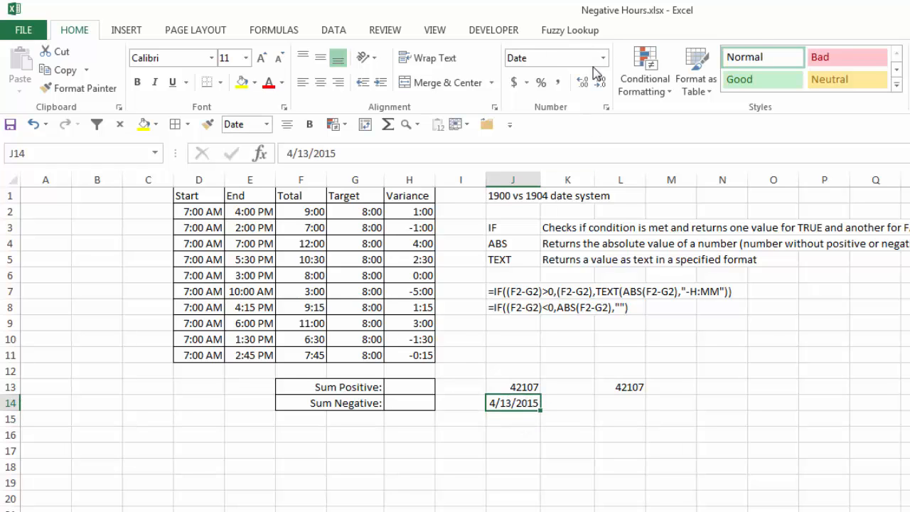
click(603, 58)
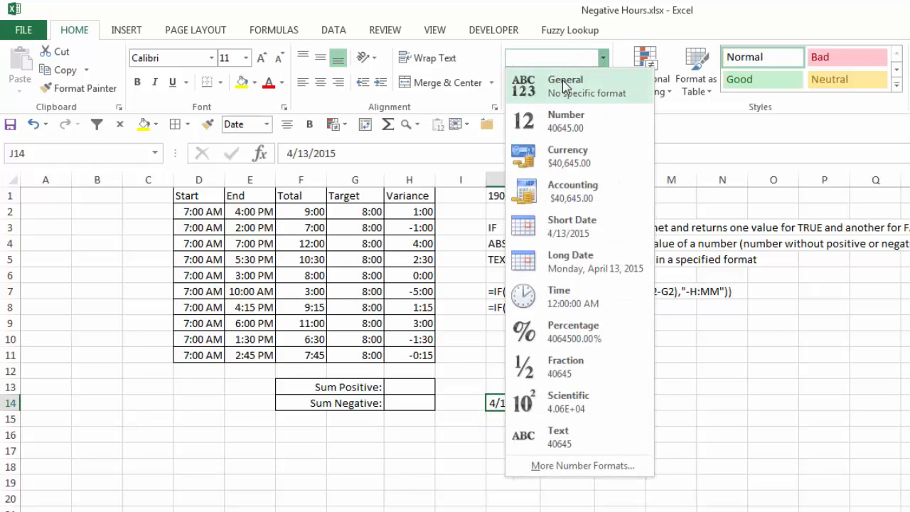
click(564, 85)
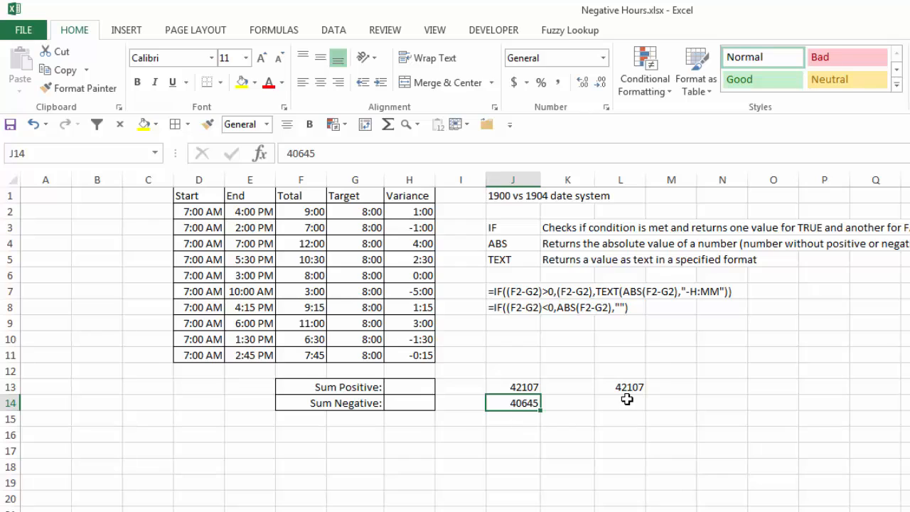
click(620, 403)
text(40645)
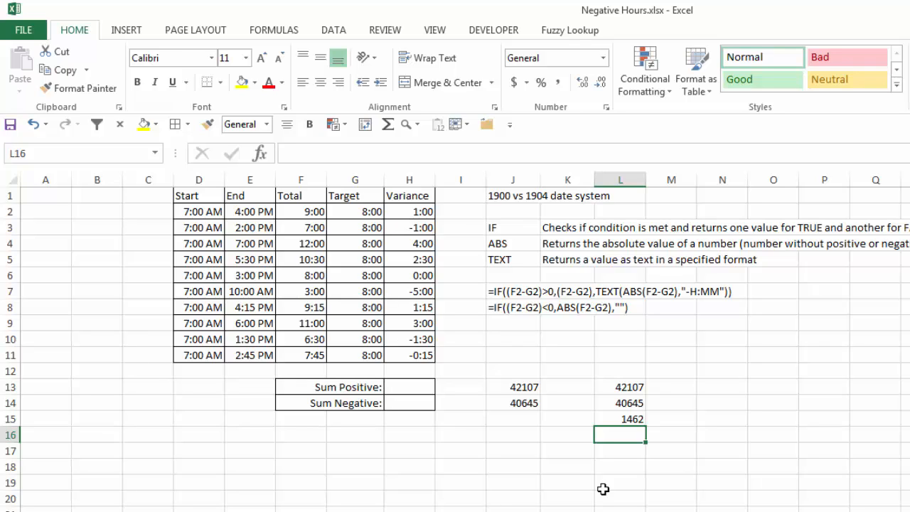
mouse_move(458, 386)
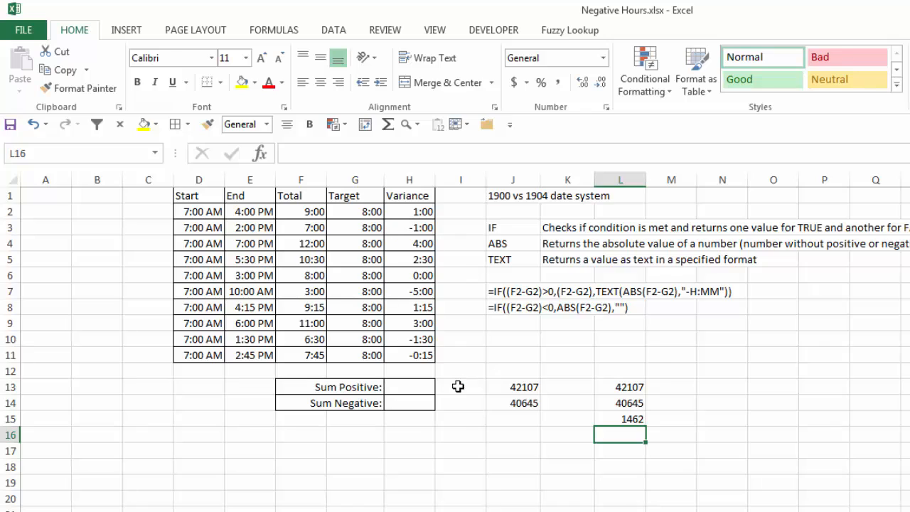
mouse_move(480, 447)
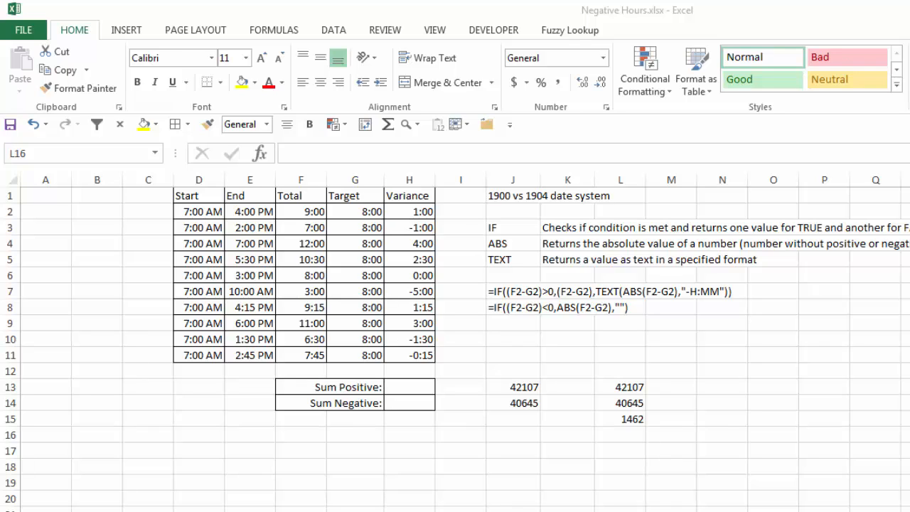
mouse_move(422, 375)
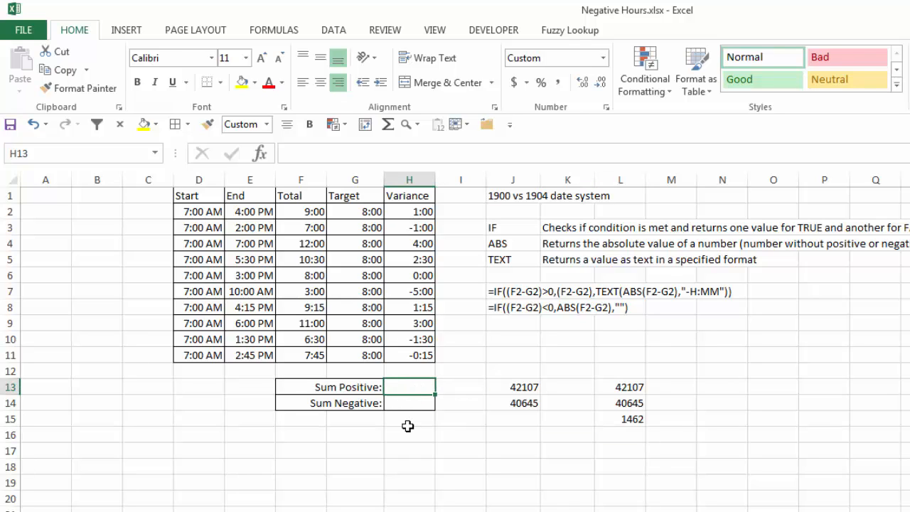
Enter =SUMIF($H$2:$H$11,">=0",H2:H11) in H13 to sum non-negative variances
text(=)
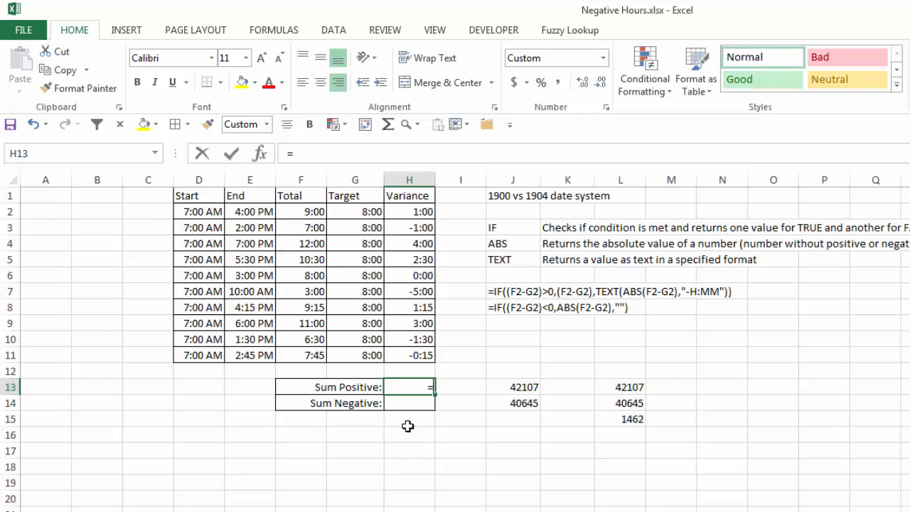
text(=sumif)
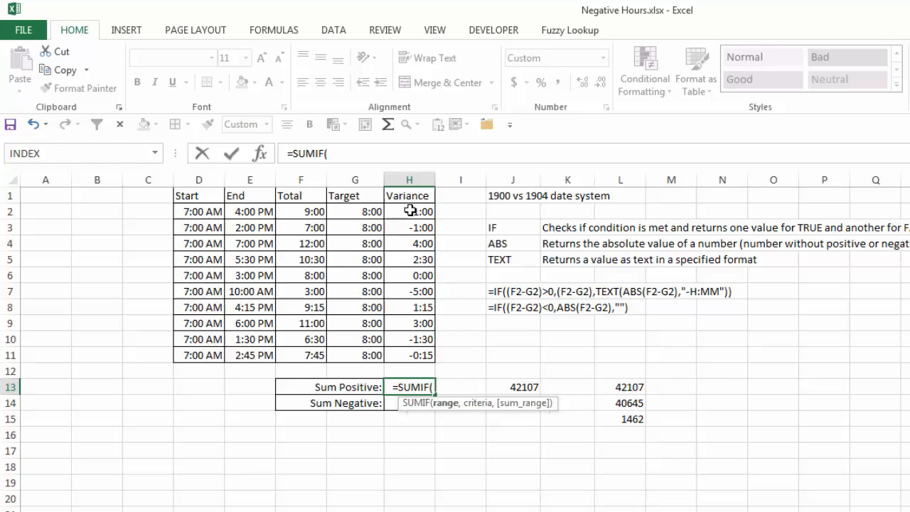
drag(409, 211, 409, 355)
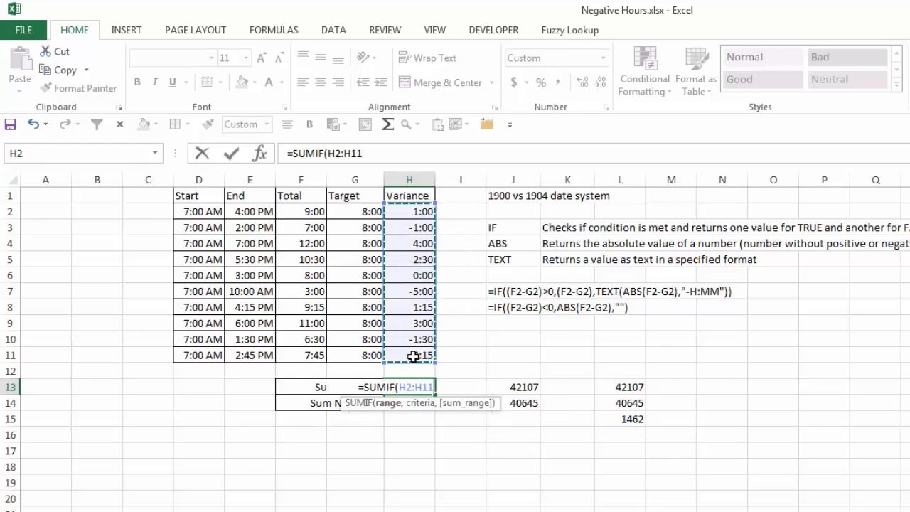
text(,)
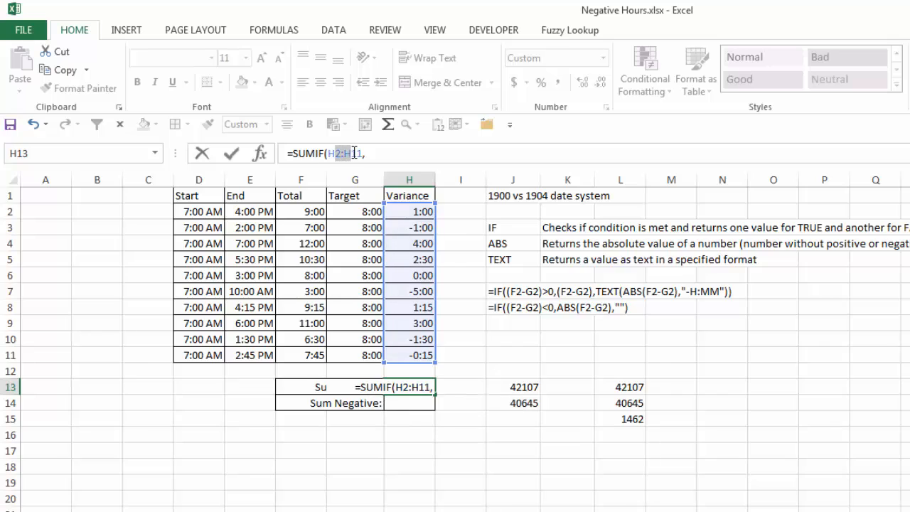
key(f4)
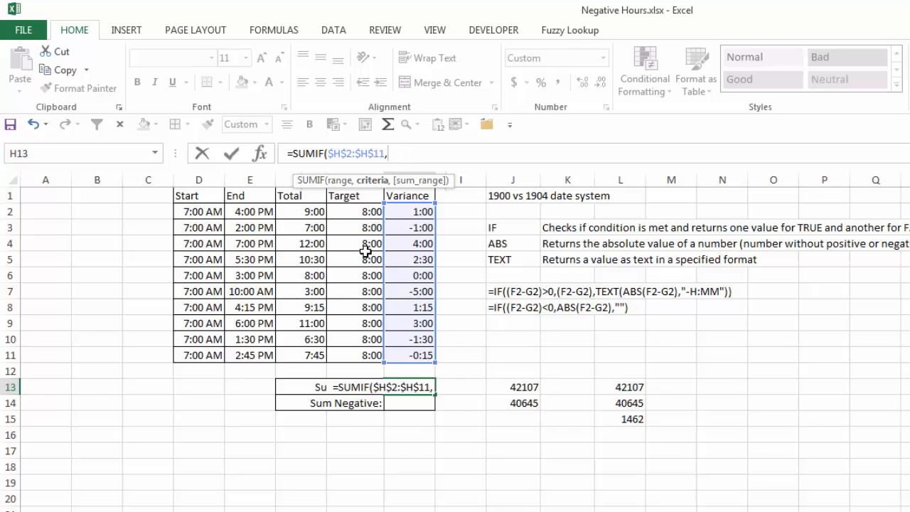
text(>)
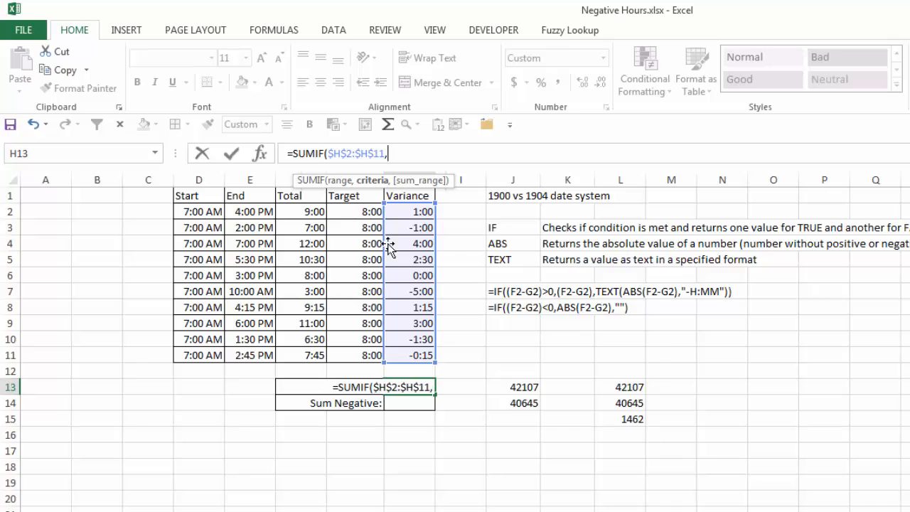
text(")
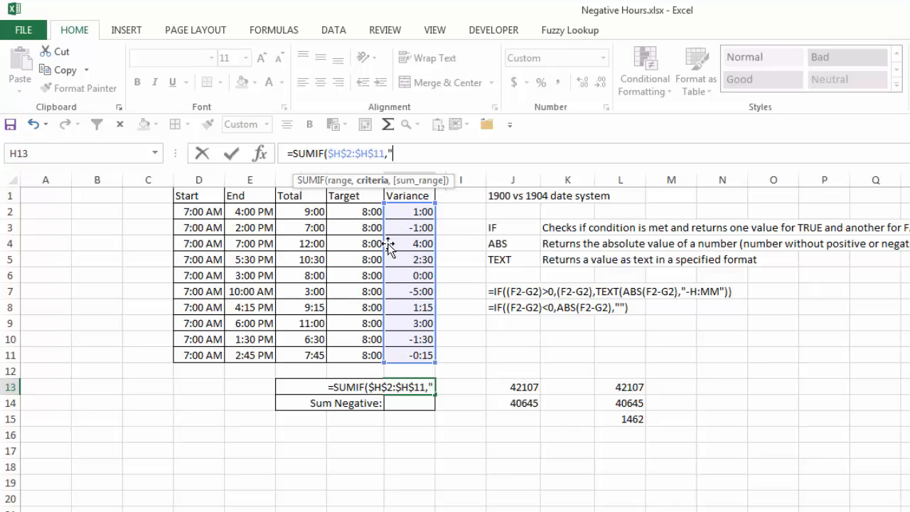
text(>=0)
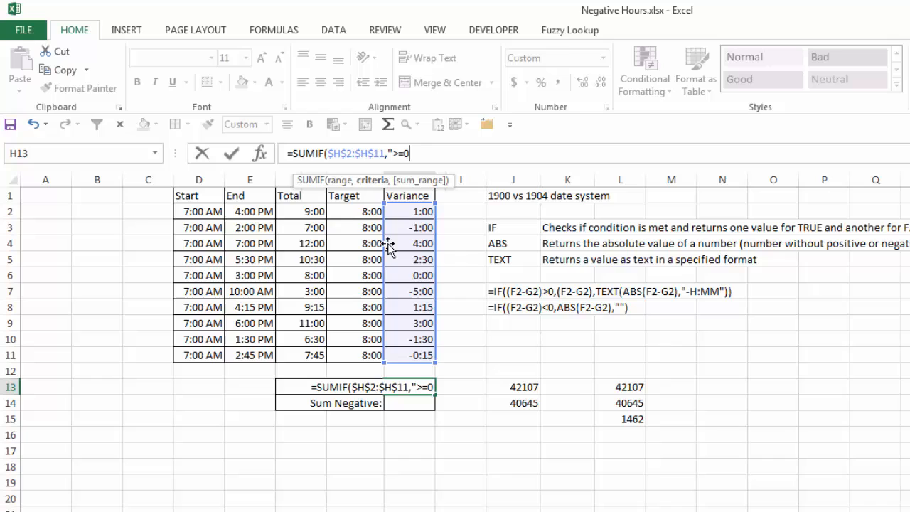
text(,)
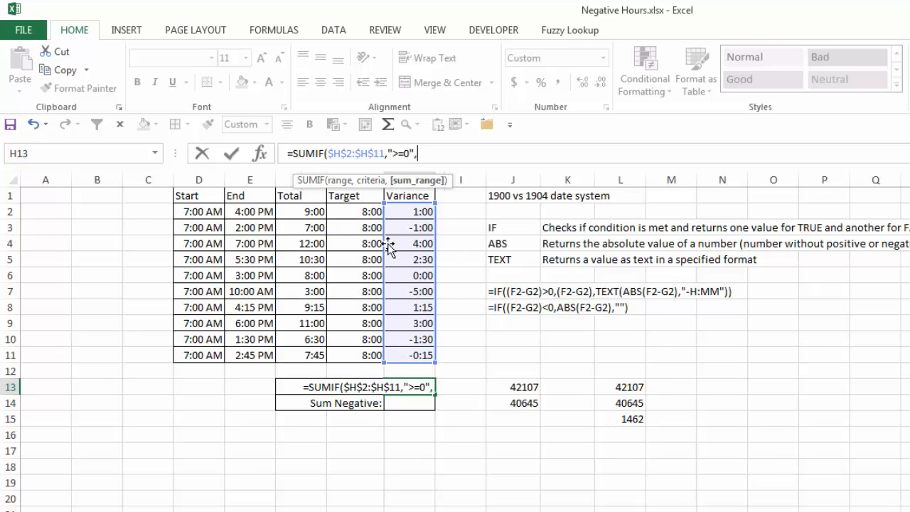
drag(408, 212, 408, 323)
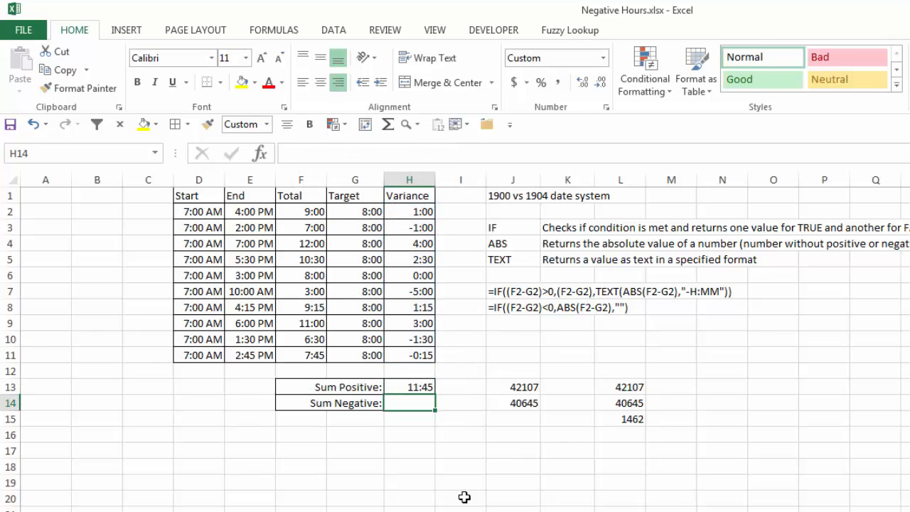
mouse_move(399, 498)
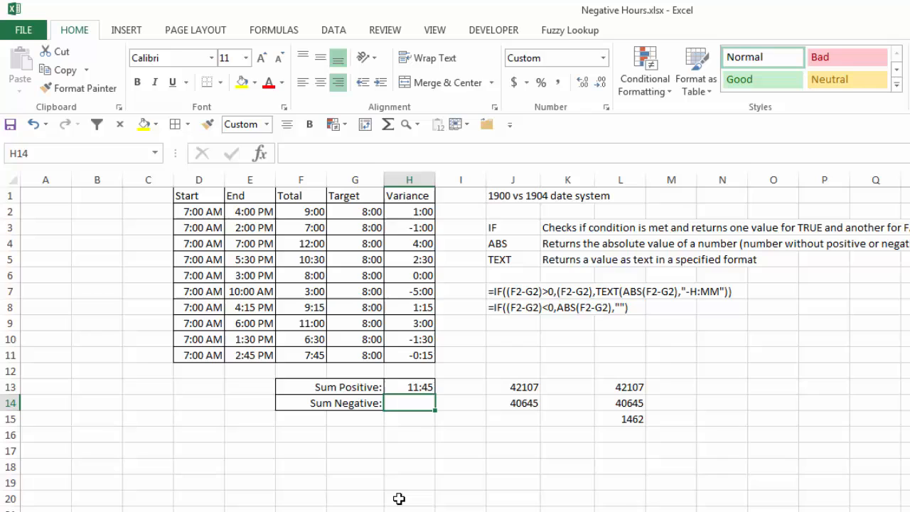
Select the Sum Positive formula in H13 to reuse it
click(409, 386)
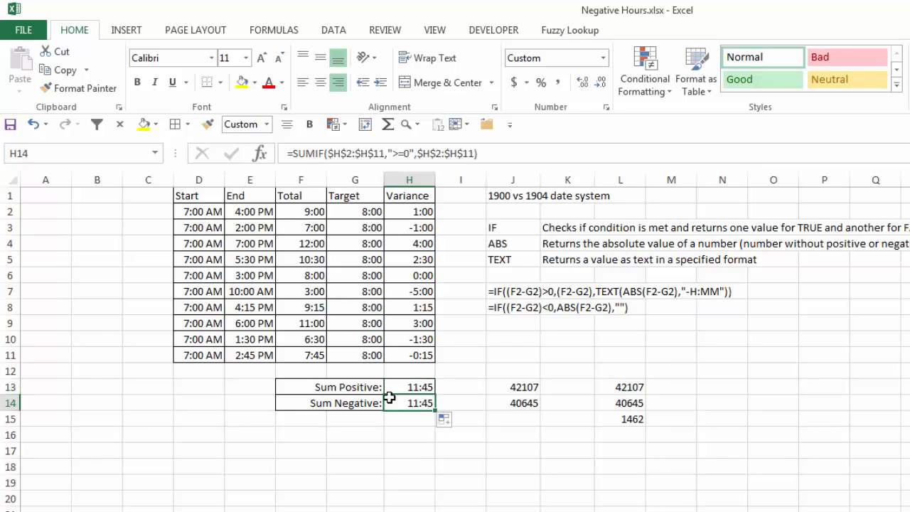
mouse_move(405, 153)
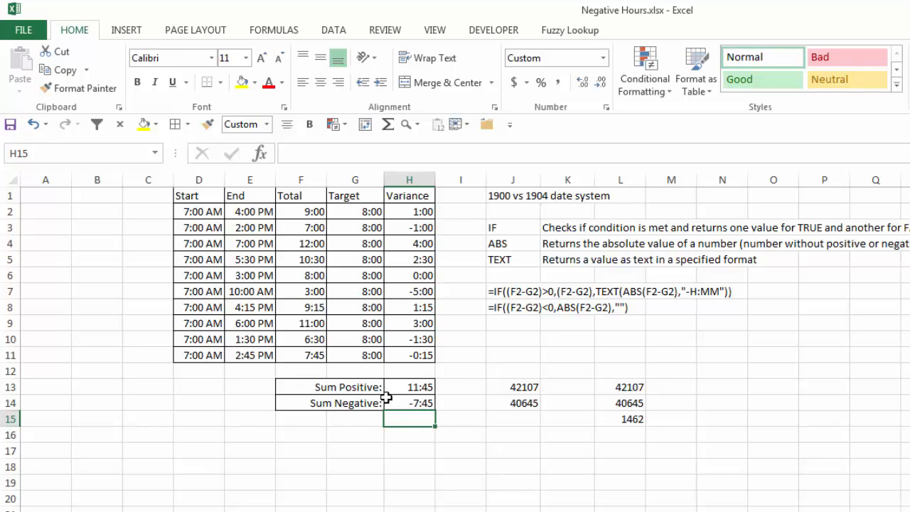
mouse_move(316, 441)
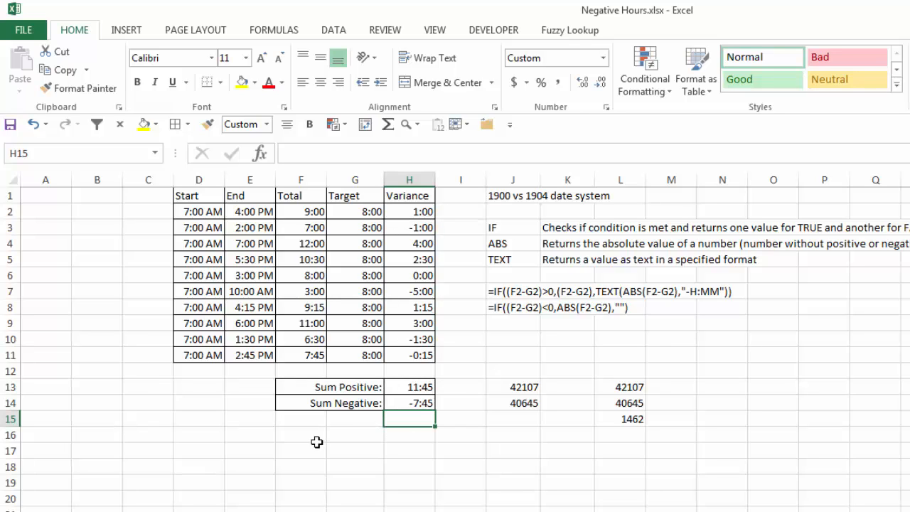
mouse_move(582, 456)
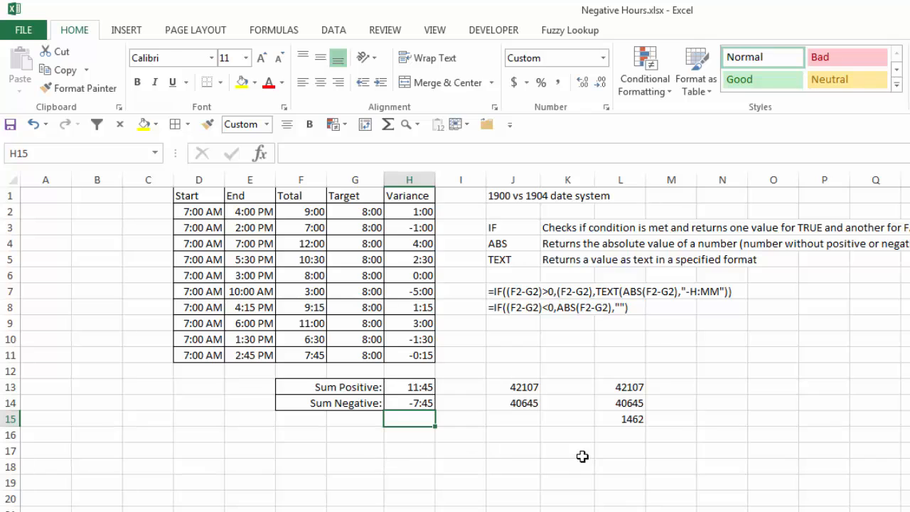
mouse_move(496, 472)
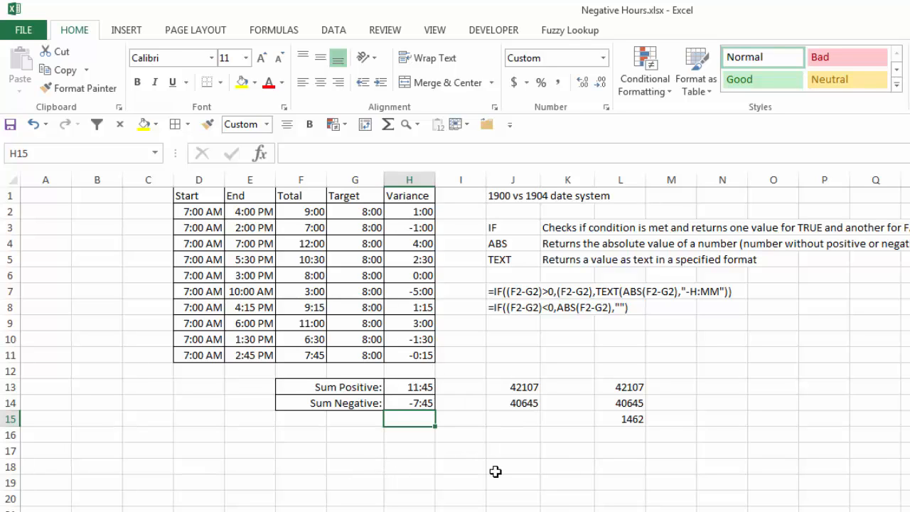
mouse_move(523, 482)
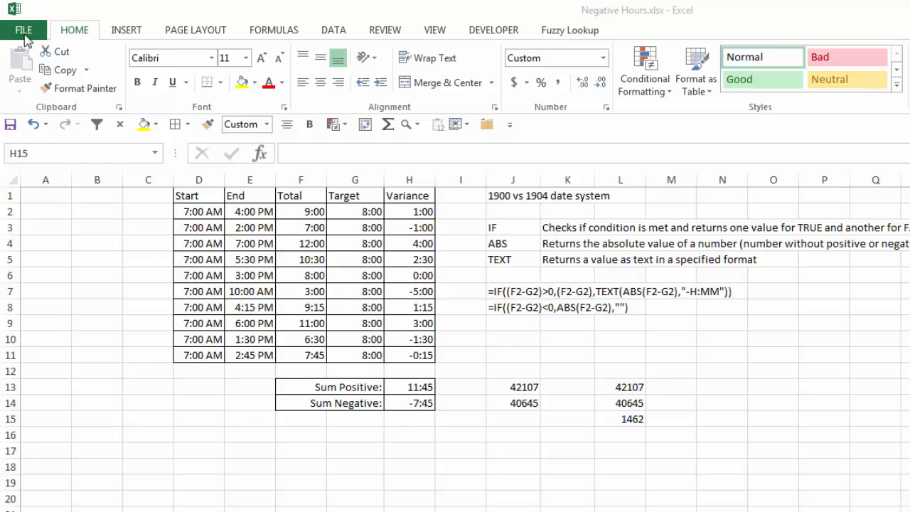
Go to Excel's Advanced options to turn off the 1904 date system
click(23, 30)
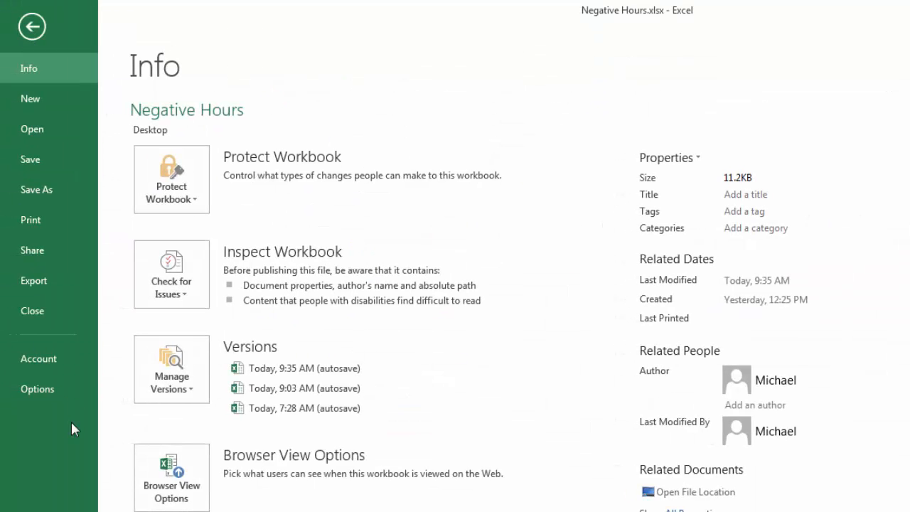
click(37, 389)
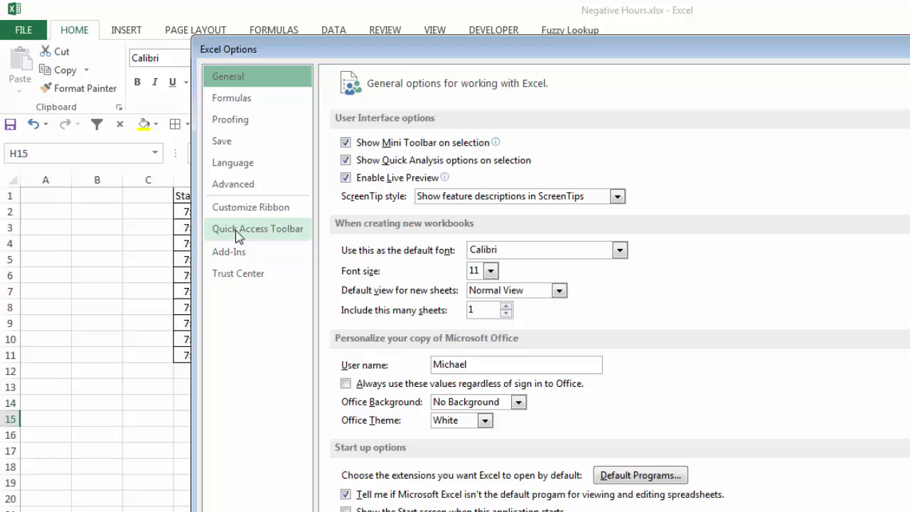
click(233, 184)
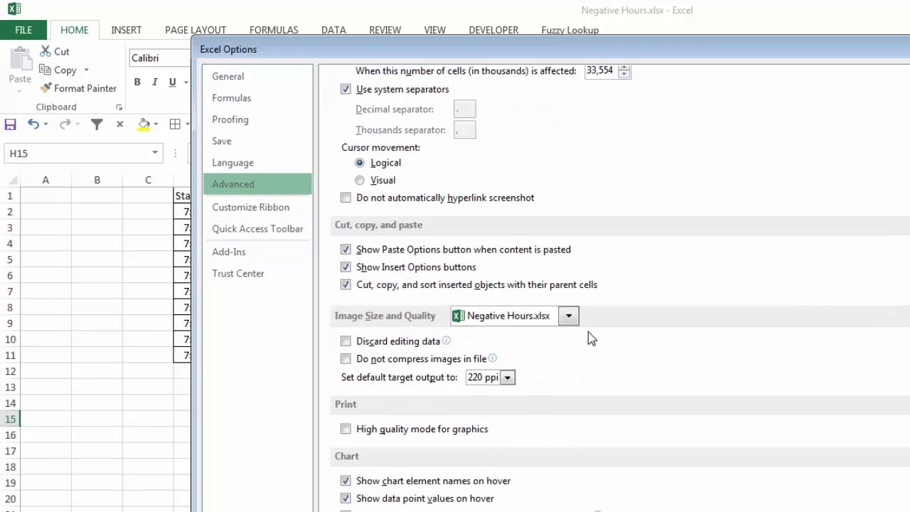
scroll(down, 3)
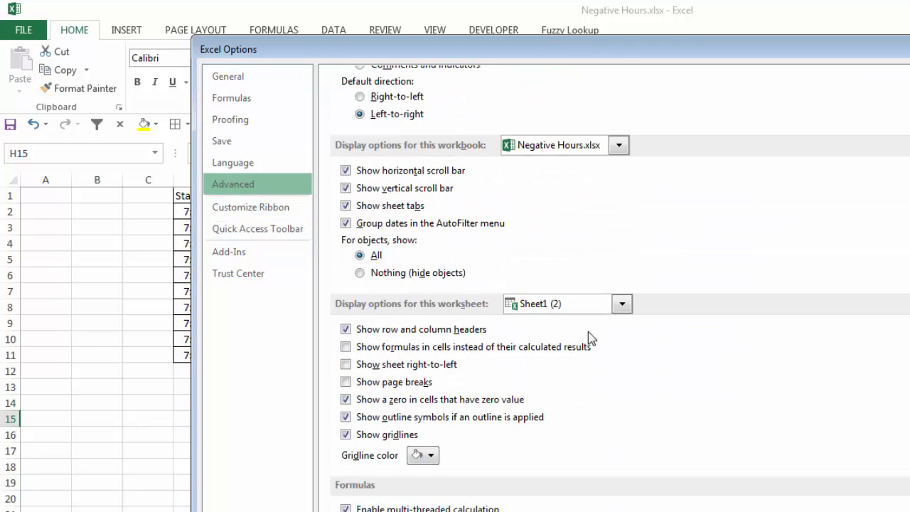
scroll(down, 3)
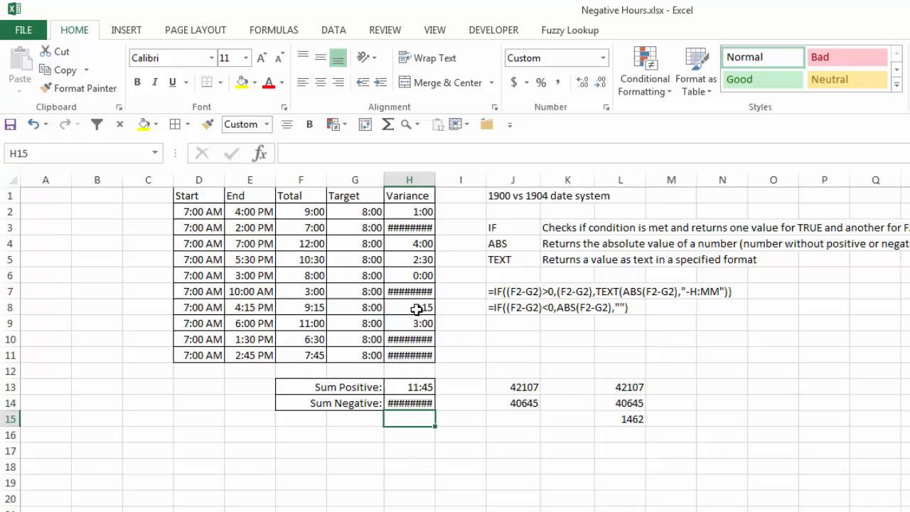
mouse_move(406, 354)
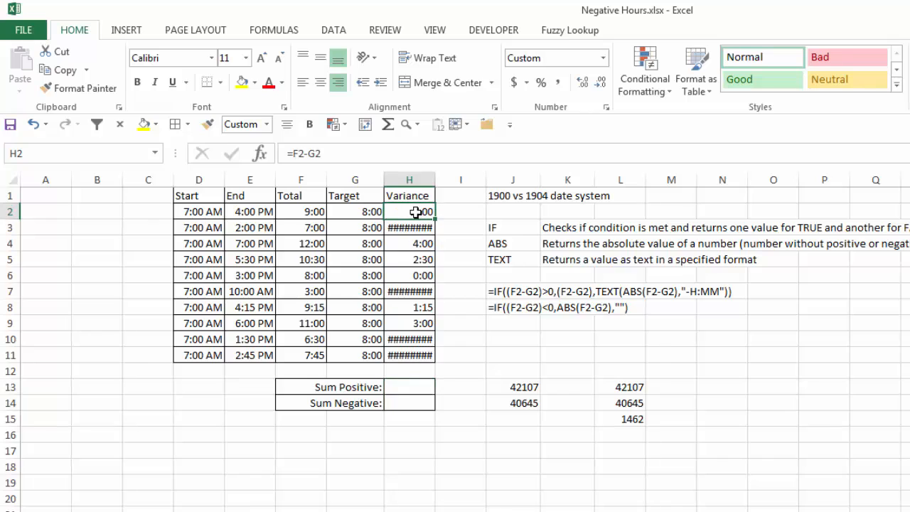
Select H2:H11 and delete the old =F2-G2 variance formulas
drag(409, 212, 409, 355)
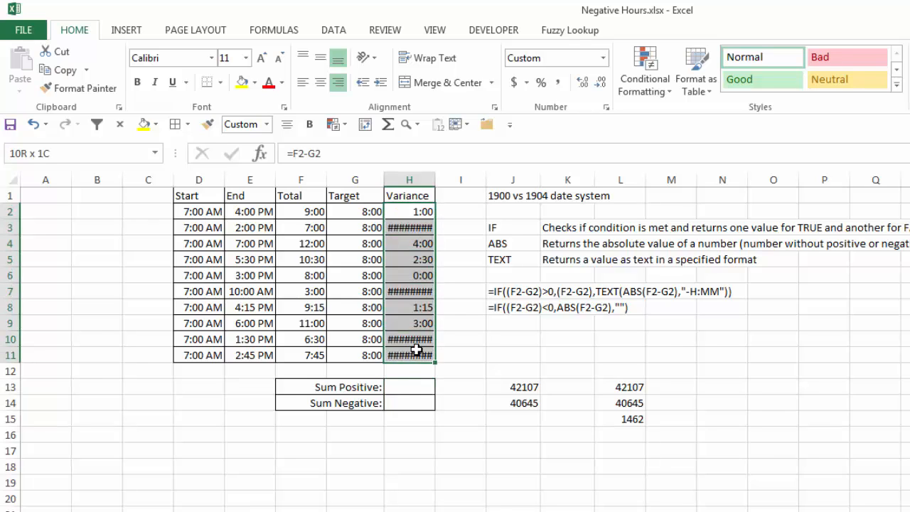
key(Delete)
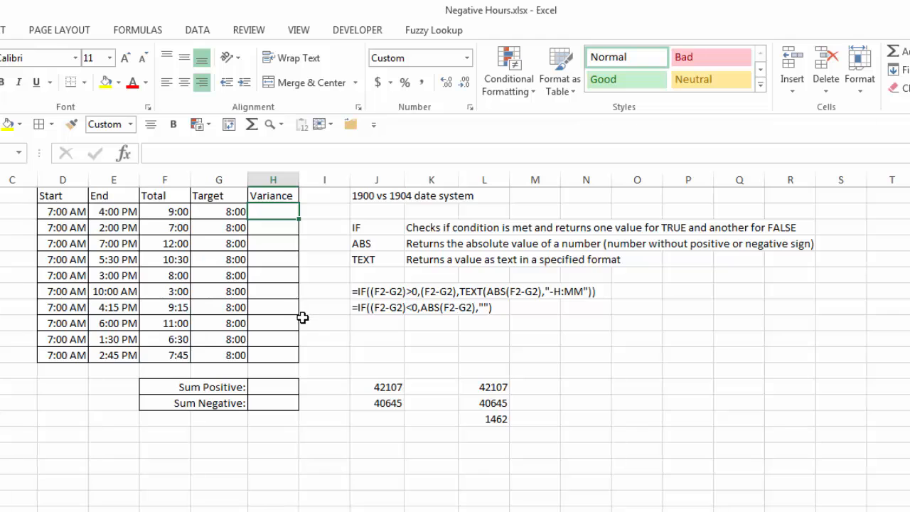
Start H2 with =IF((F2-G2)>0,(F2-G2), returning positive differences as time
text(=if)
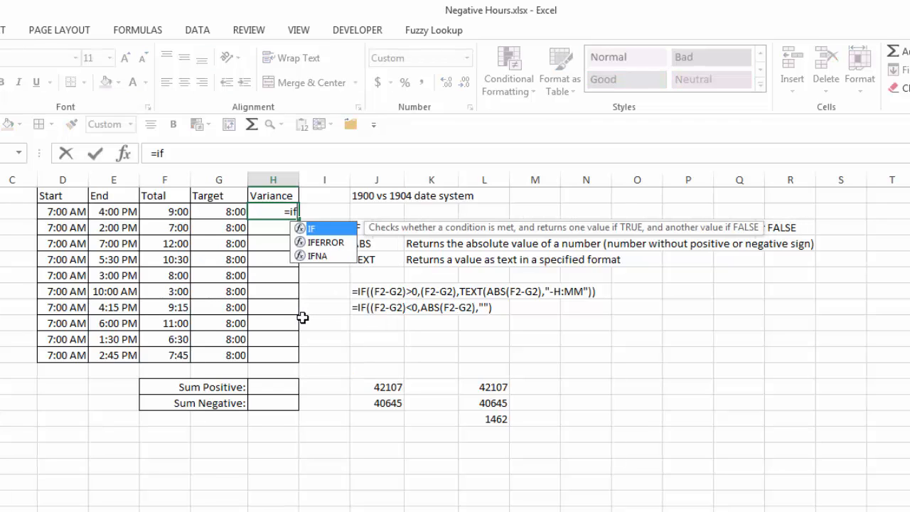
text(((f2-g2)
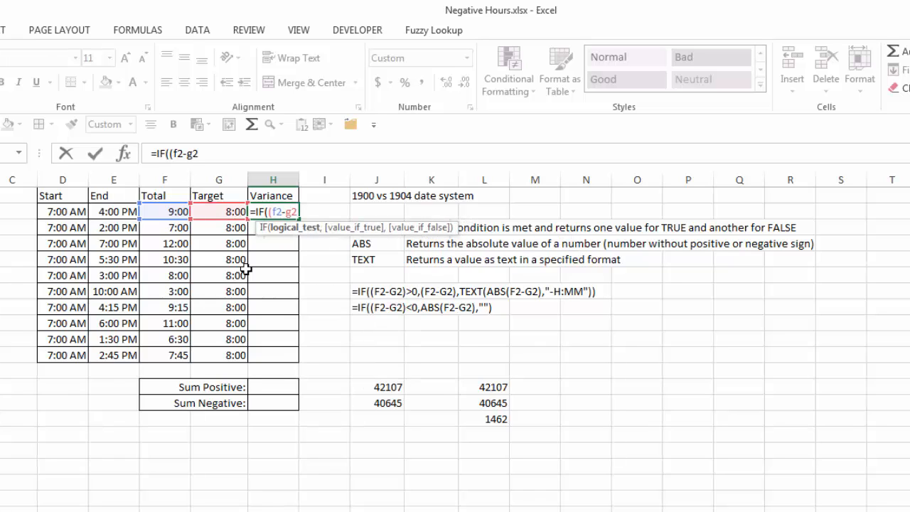
text(>0)
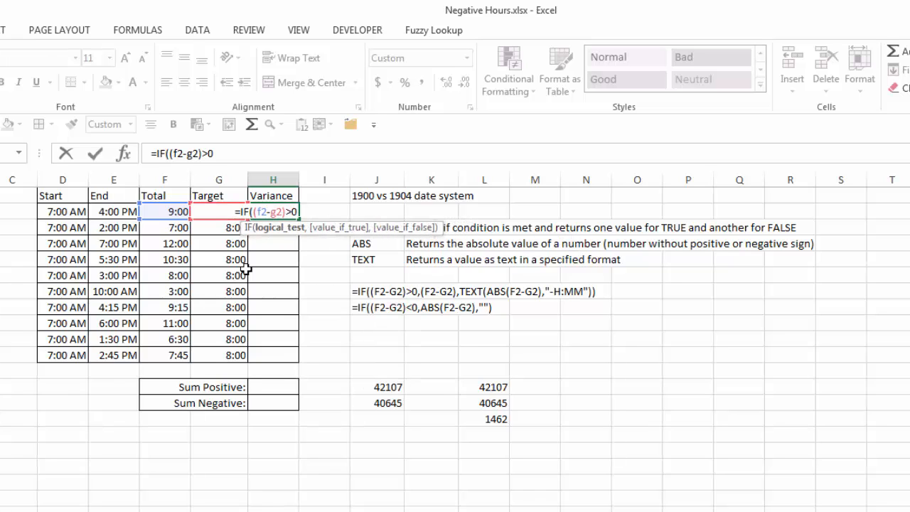
text(,()
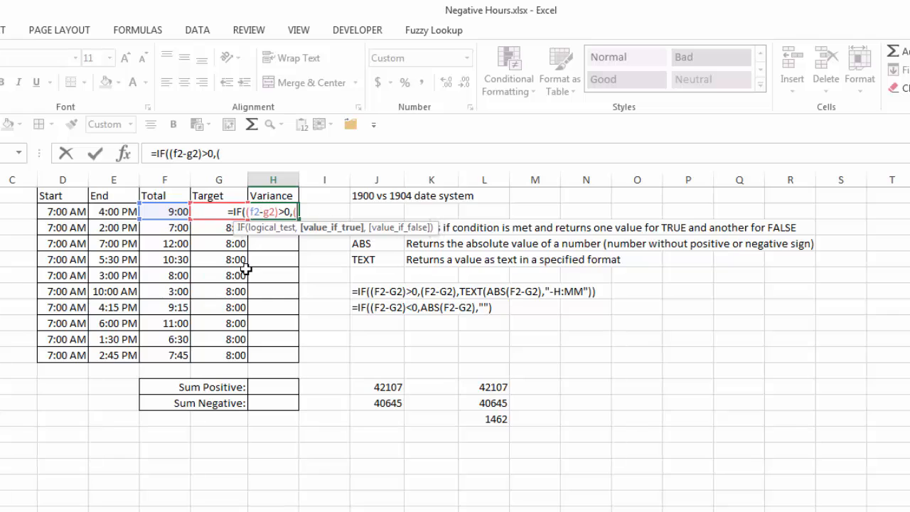
text(f2-g2)
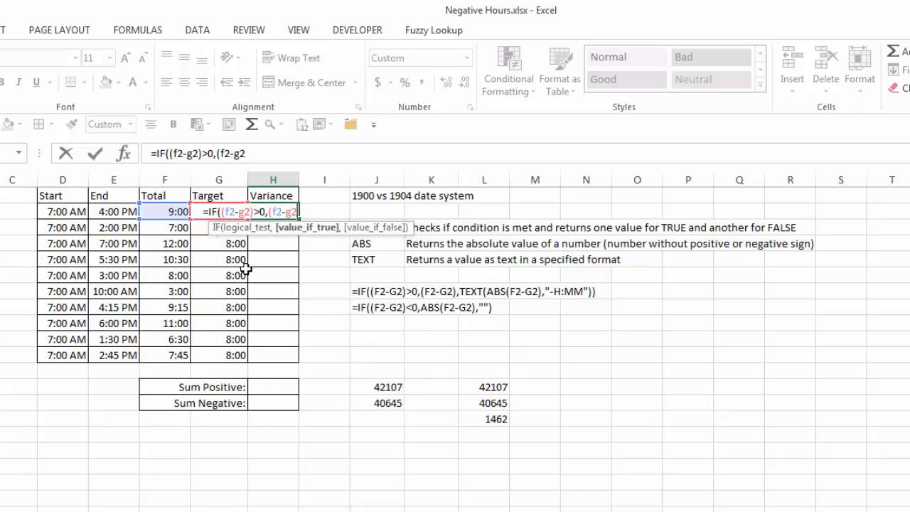
text(),)
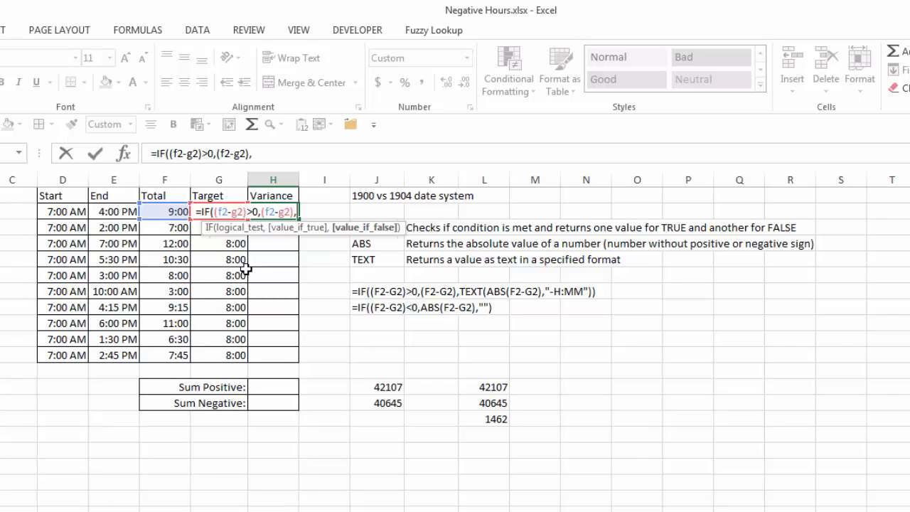
Finish with TEXT(ABS(F2-G2),"-H:MM") so negative differences appear as text
text(text)
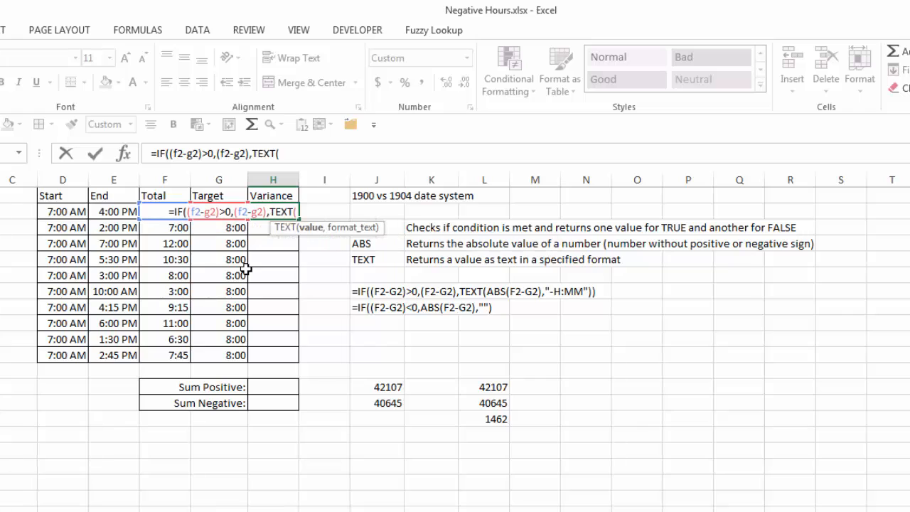
mouse_move(544, 264)
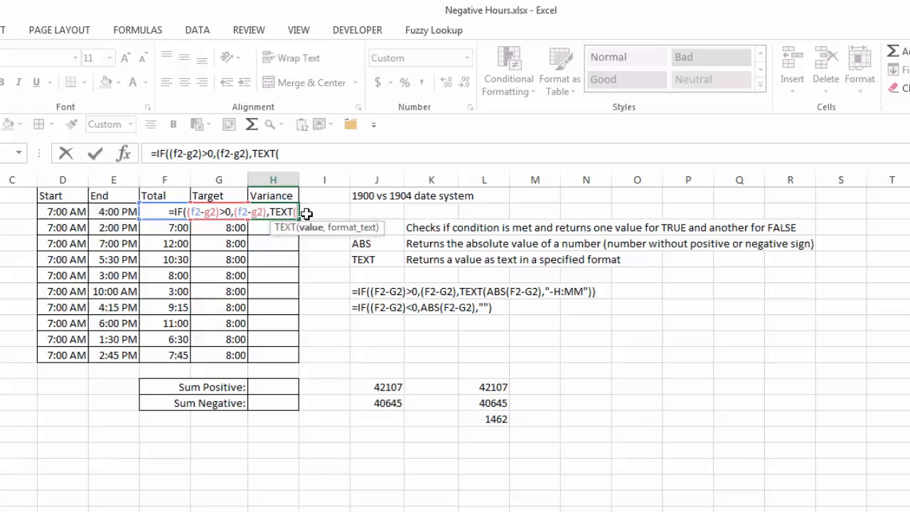
mouse_move(334, 280)
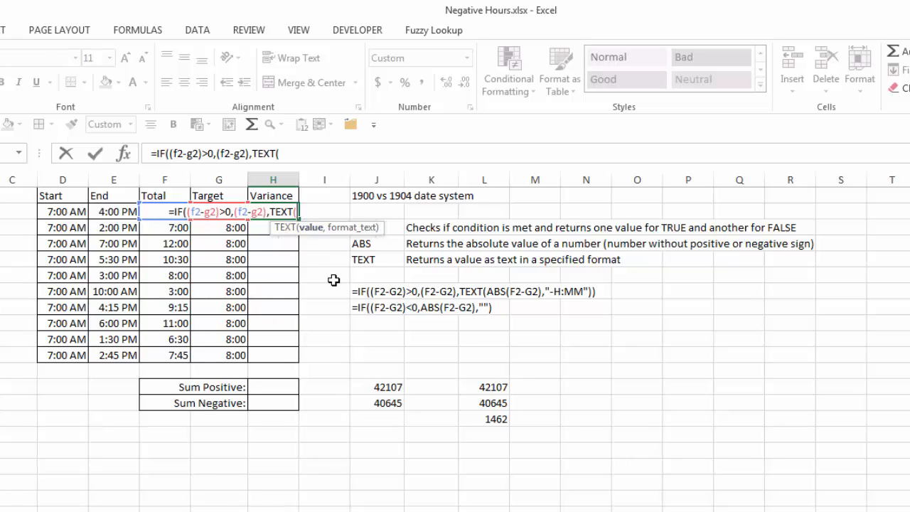
text(abs)
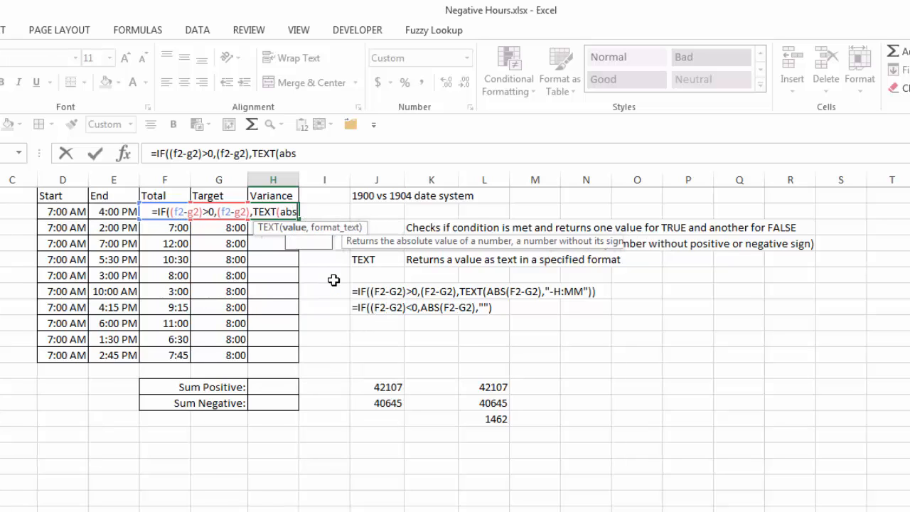
text(ABS()
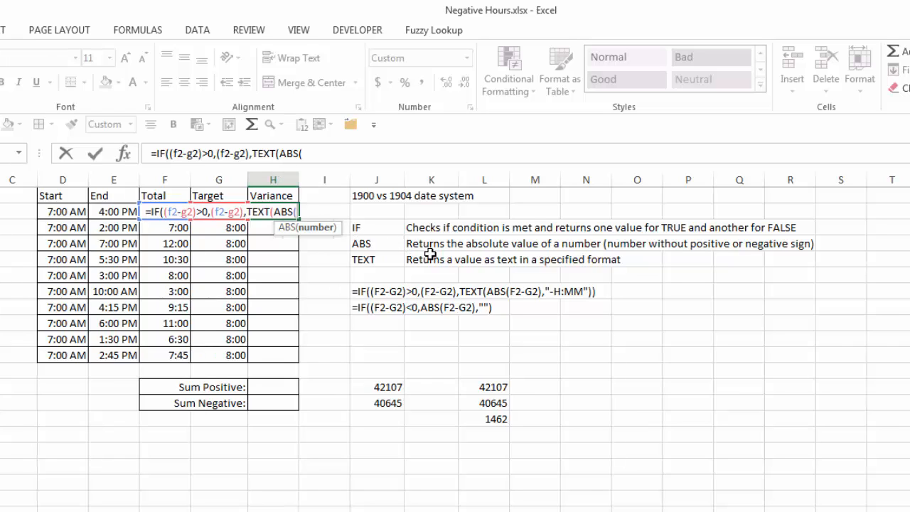
mouse_move(640, 260)
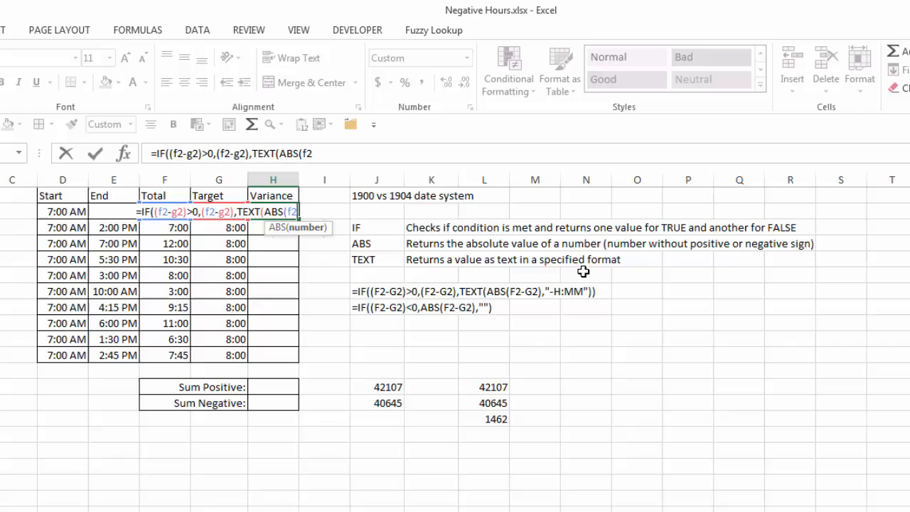
text(-g2)
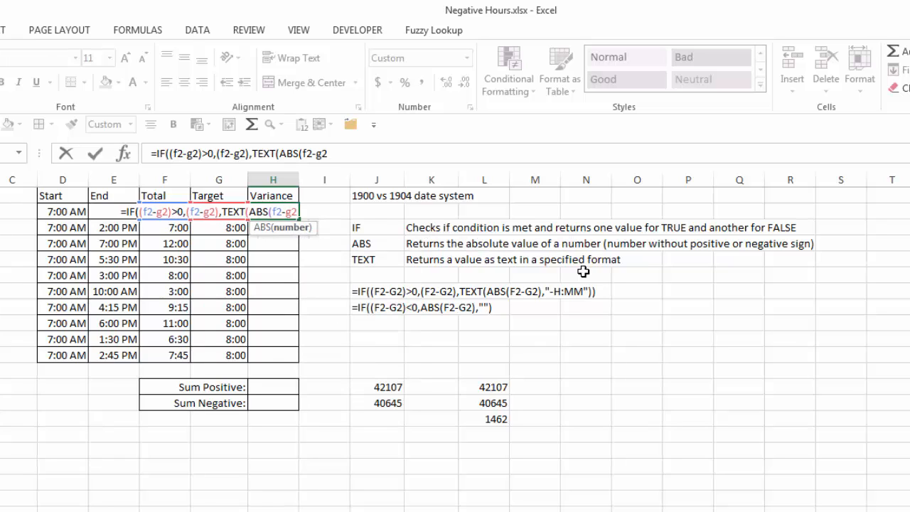
text(,)
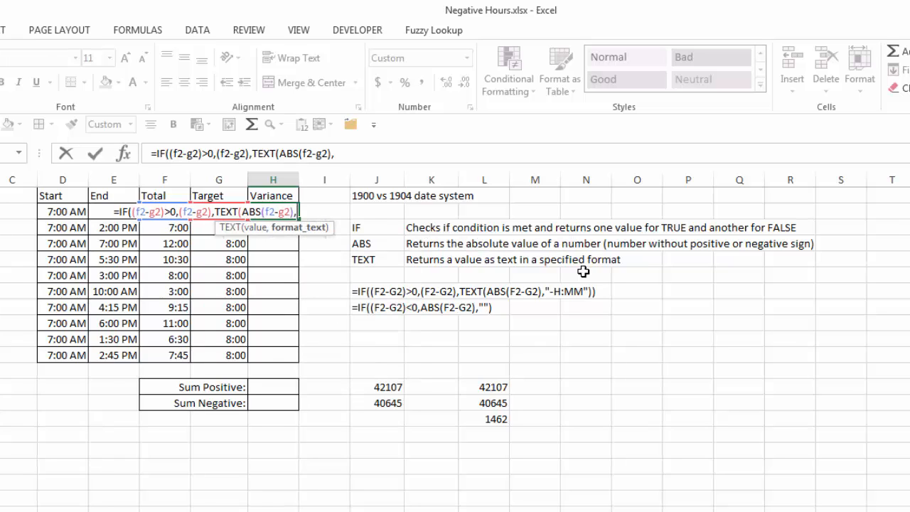
mouse_move(536, 327)
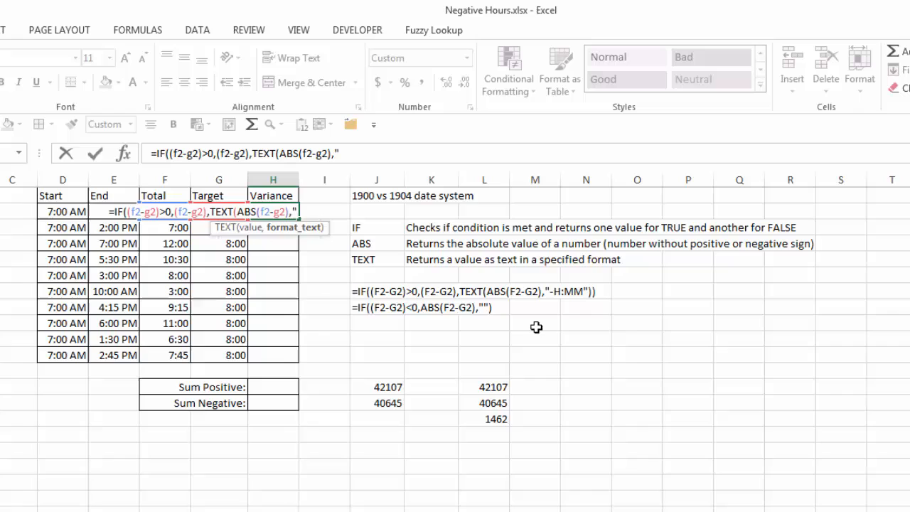
text(-H:)
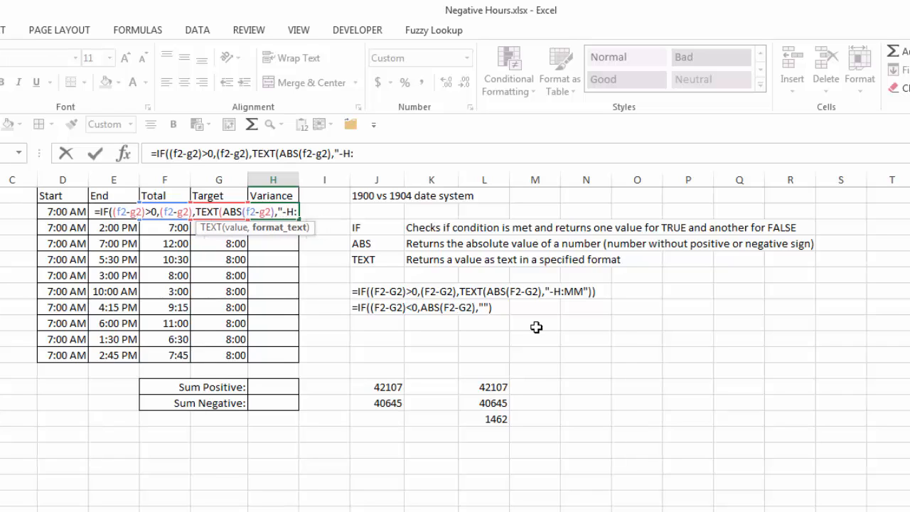
text(MM)
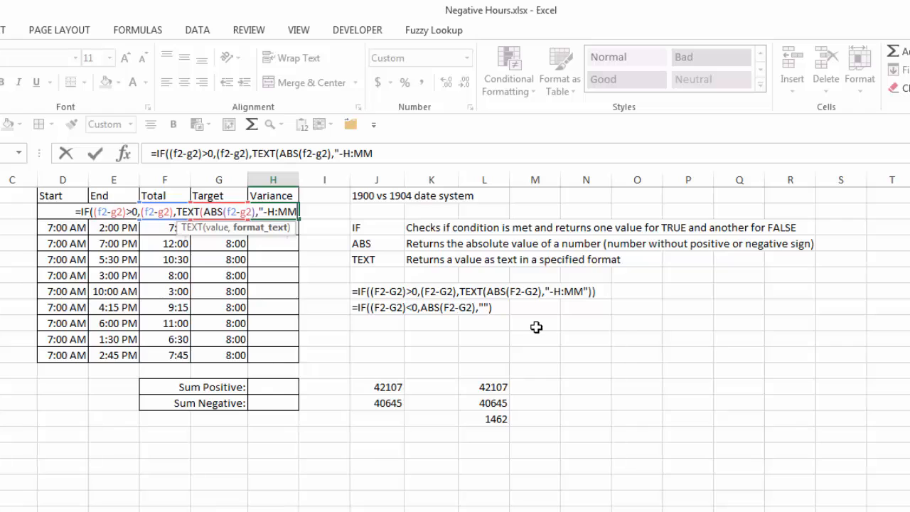
text("))
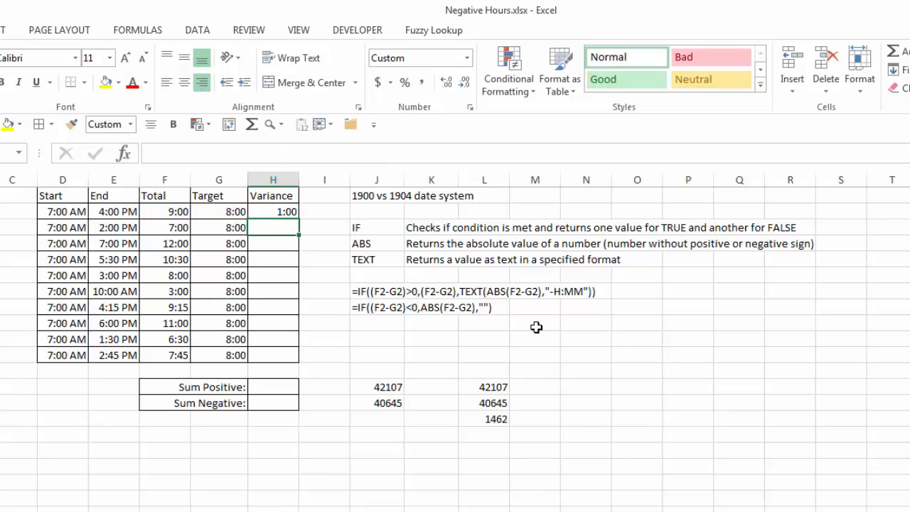
Inspect the IF/TEXT variance formula in H2 and in a copied row
click(272, 211)
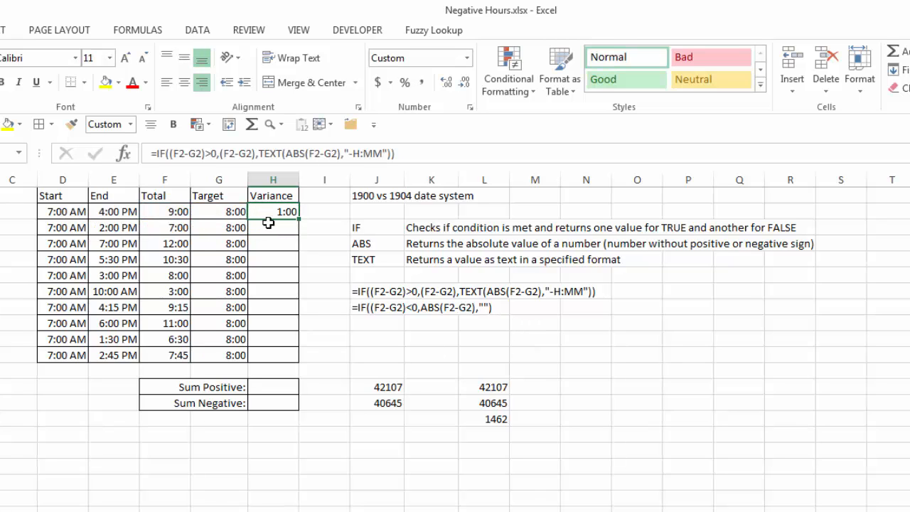
mouse_move(229, 153)
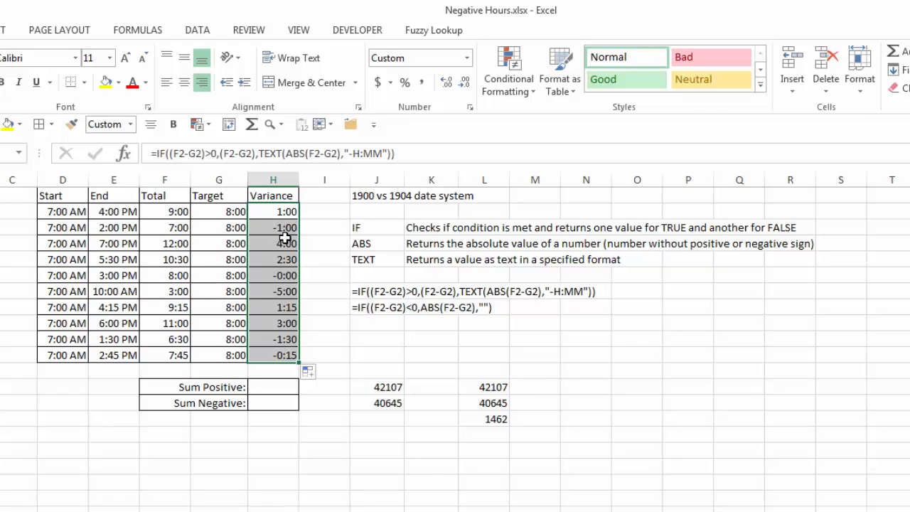
click(272, 275)
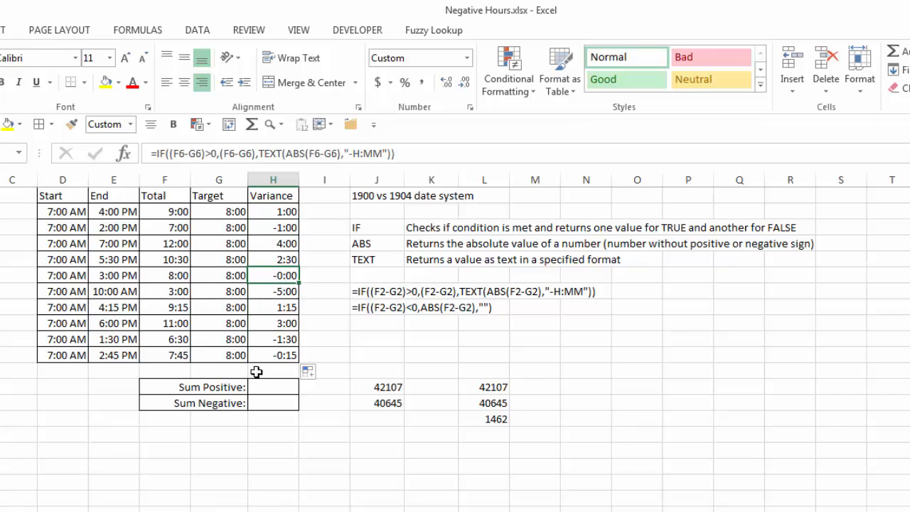
mouse_move(271, 383)
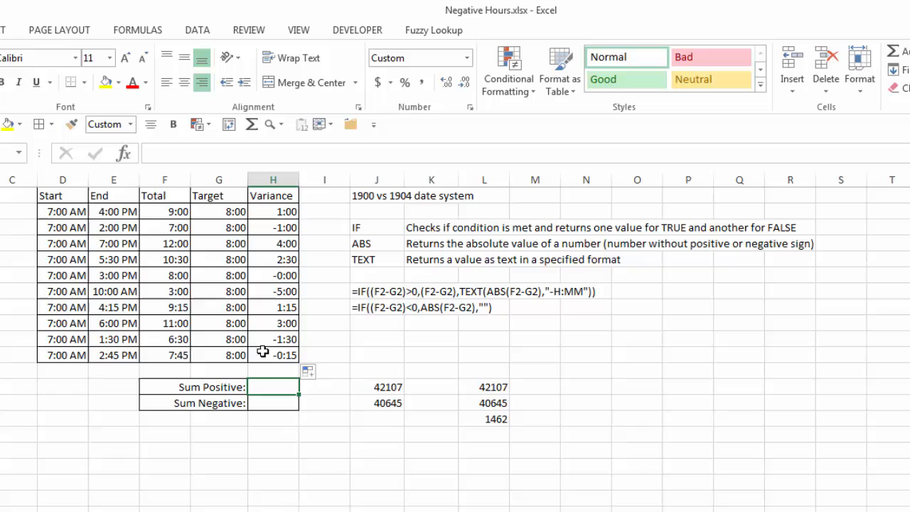
mouse_move(268, 371)
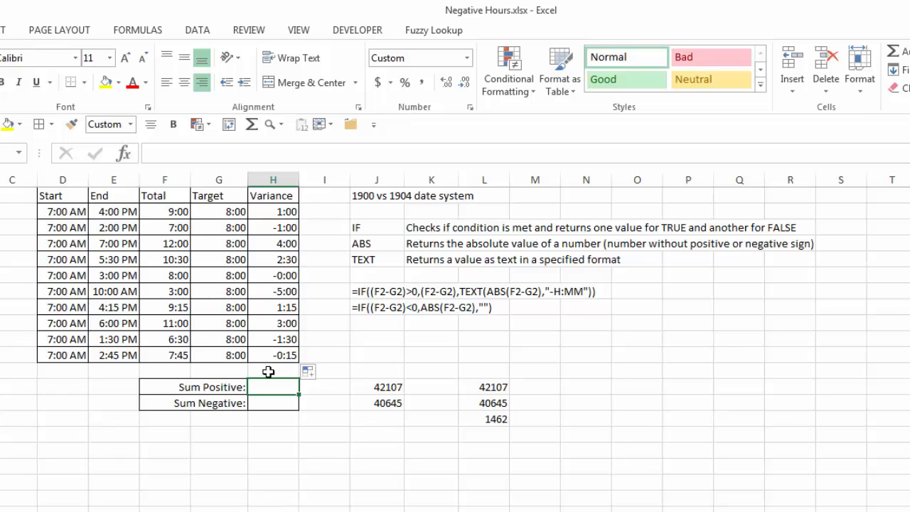
Enter =SUM(H2:H11) in H13 to total the ten variance cells (11:45)
text(=SUM())
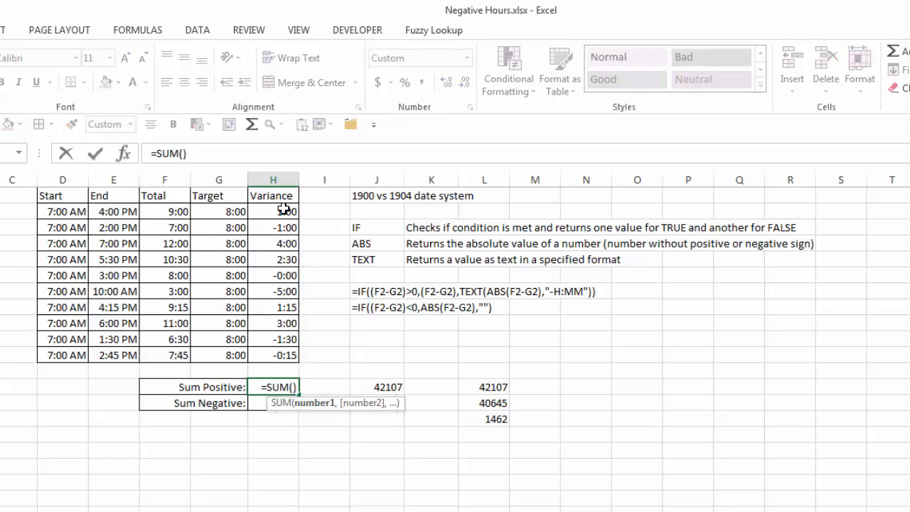
drag(273, 211, 273, 355)
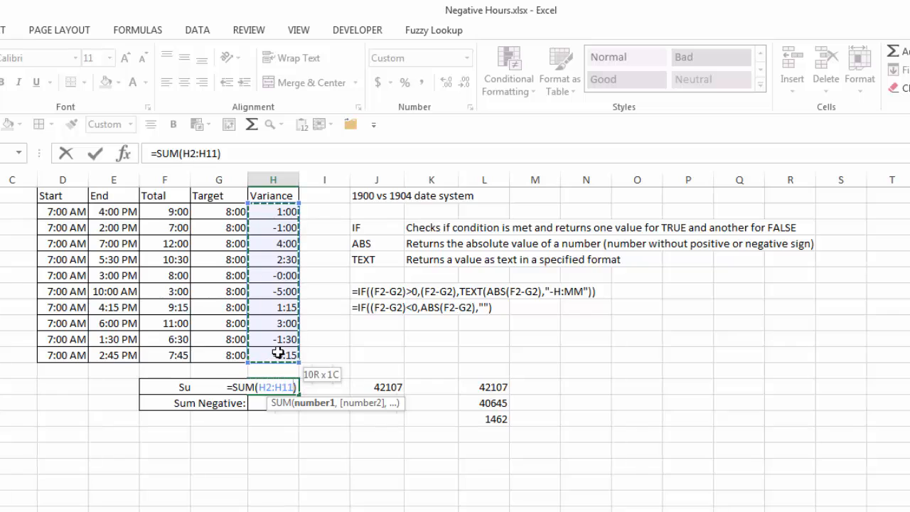
key(enter)
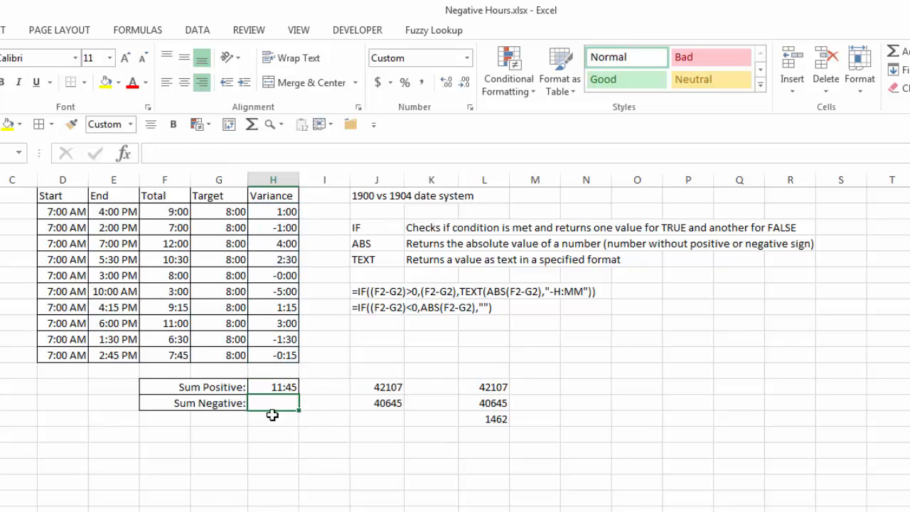
mouse_move(263, 425)
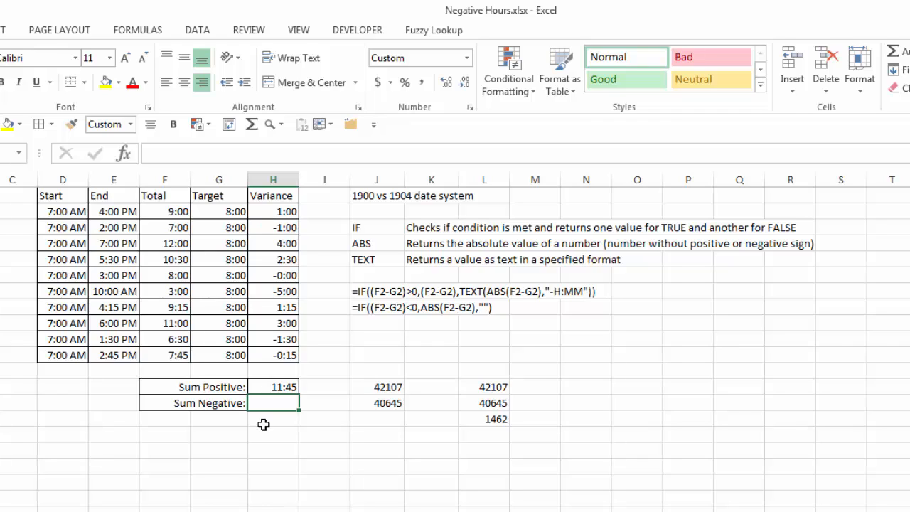
mouse_move(277, 228)
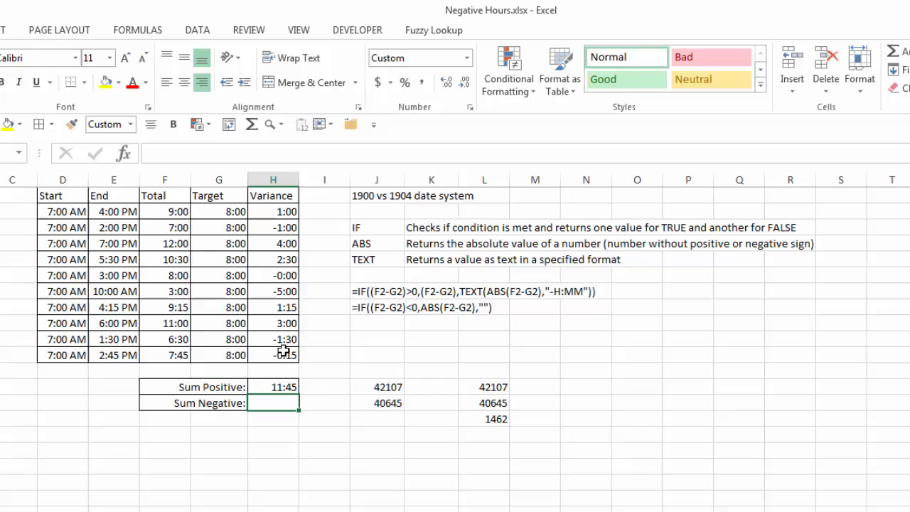
mouse_move(325, 179)
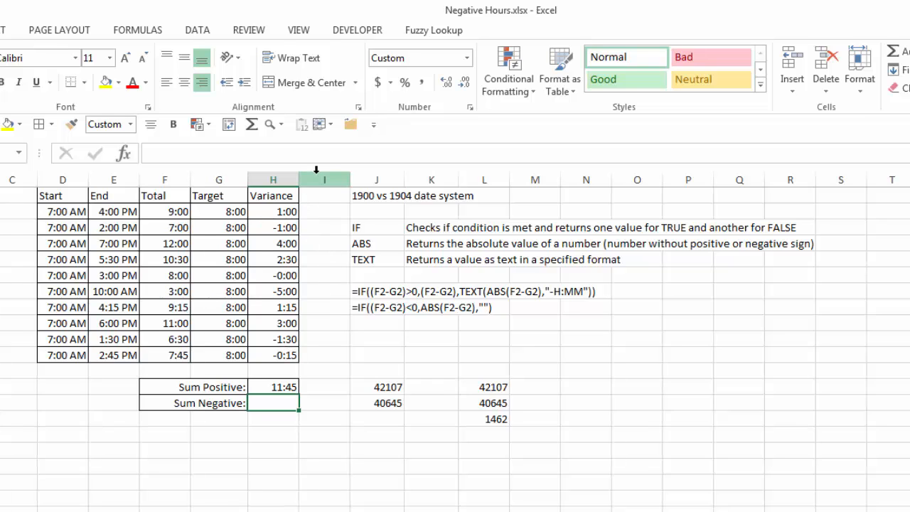
Insert helper column I titled Neg Values with =IF((F2-G2)<0,ABS(F2-G2),"") in I2
right_click(324, 179)
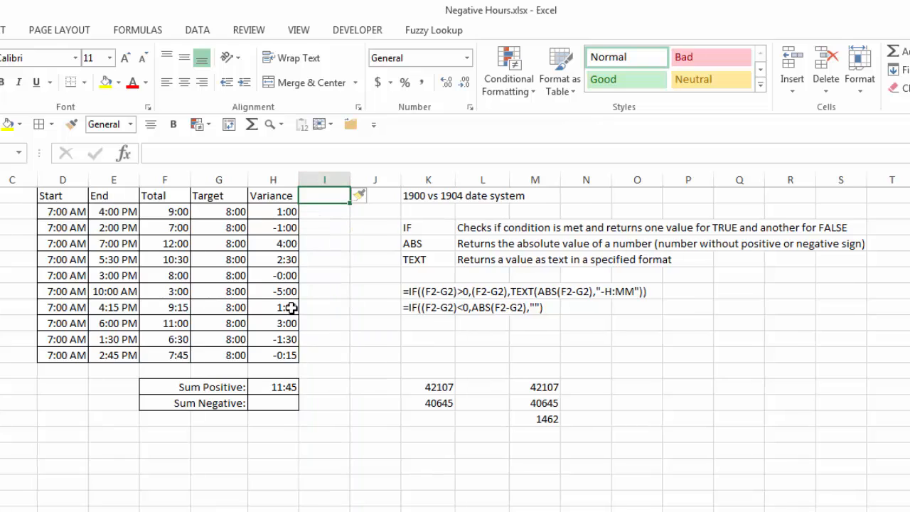
text(Neg Values)
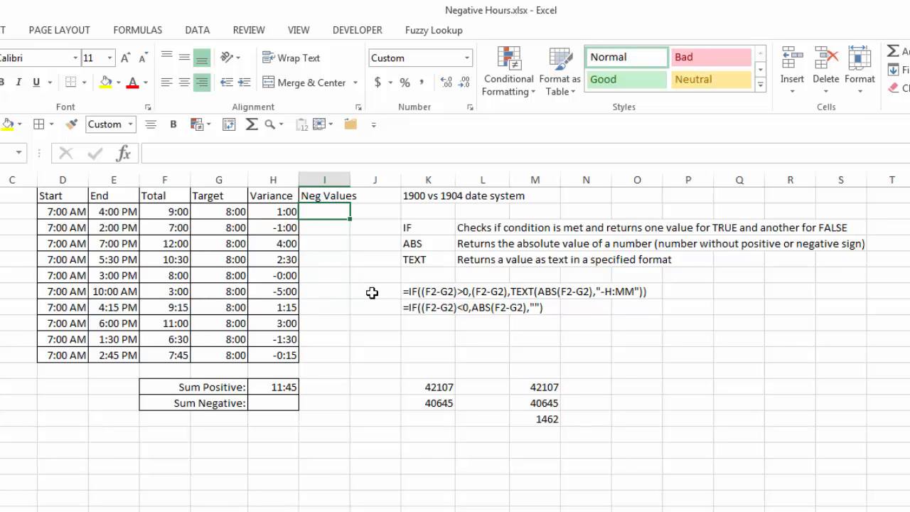
text(=if)
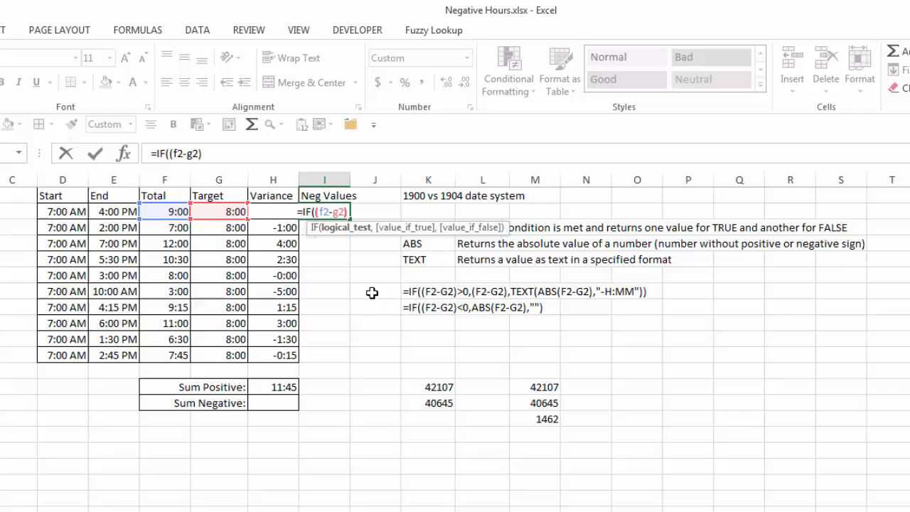
text(<)
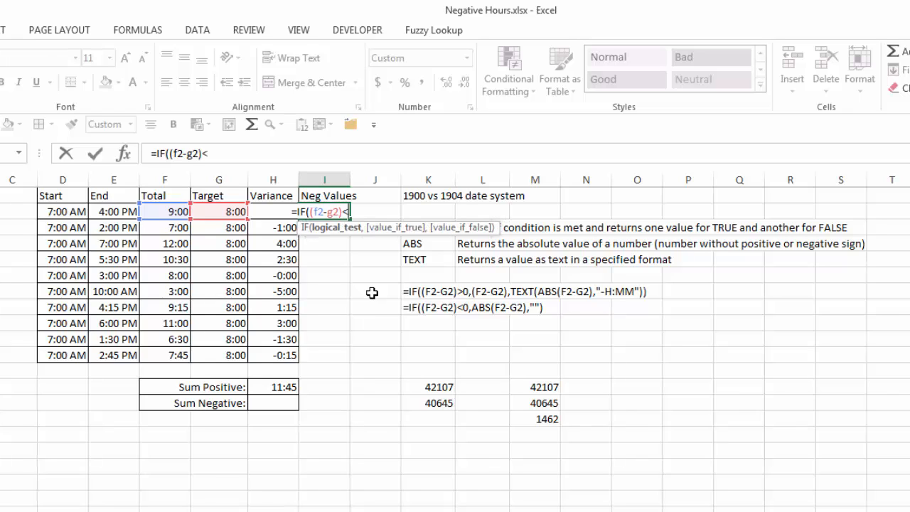
text(0)
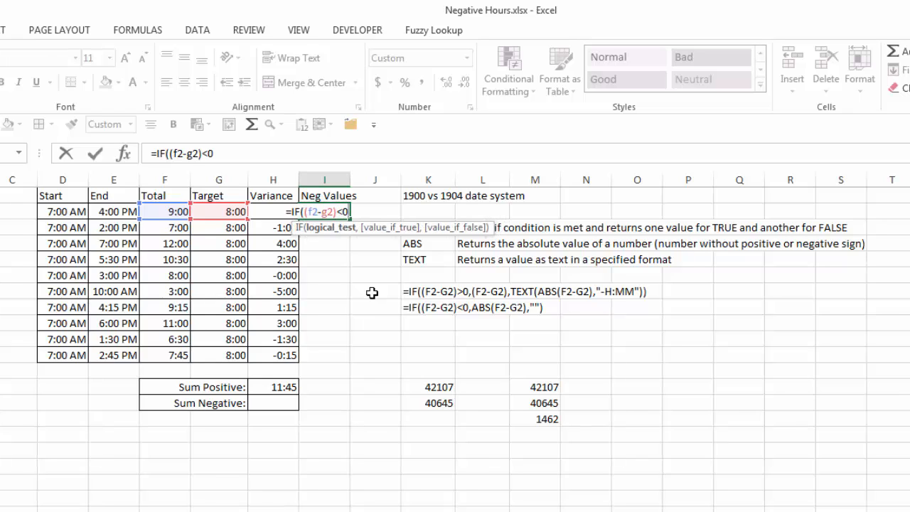
text(,ab)
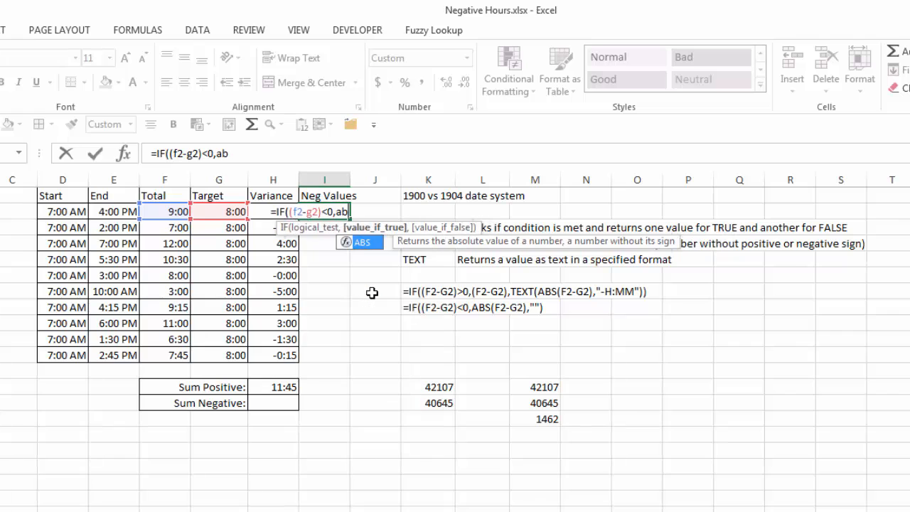
text(S(f2-g)
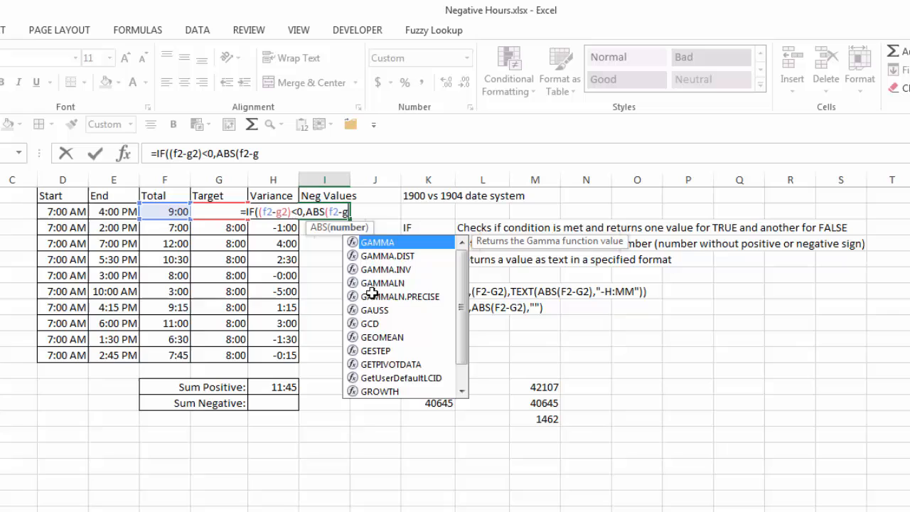
text(2),)
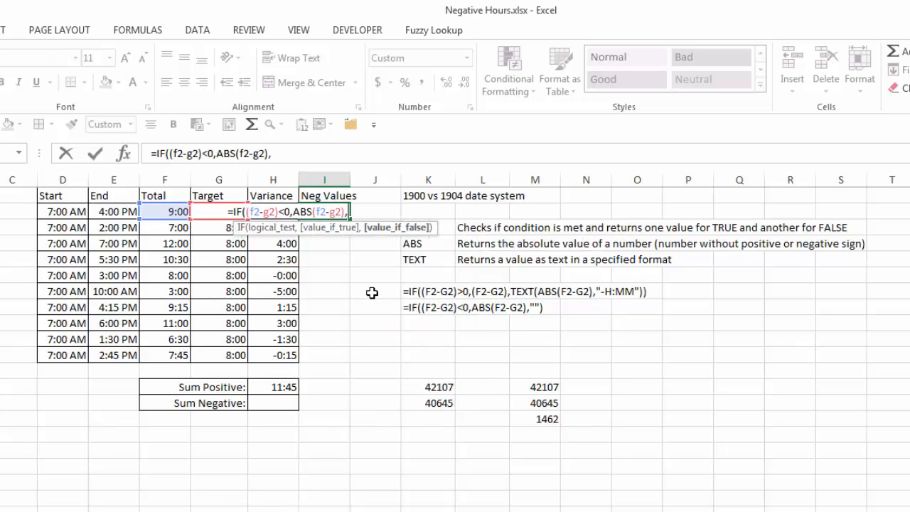
text(""))
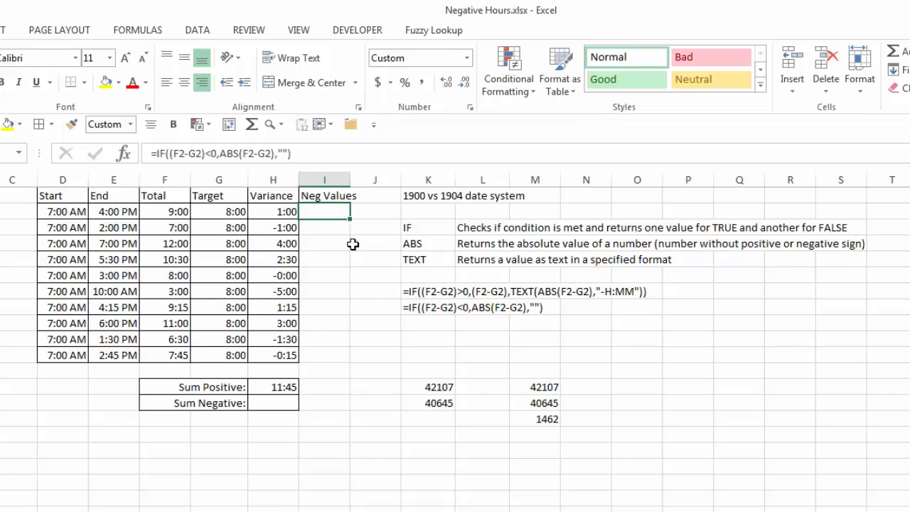
Fill the Neg Values formula to I11 and total I2:I11 in Sum Negative (7:45)
drag(324, 211, 325, 355)
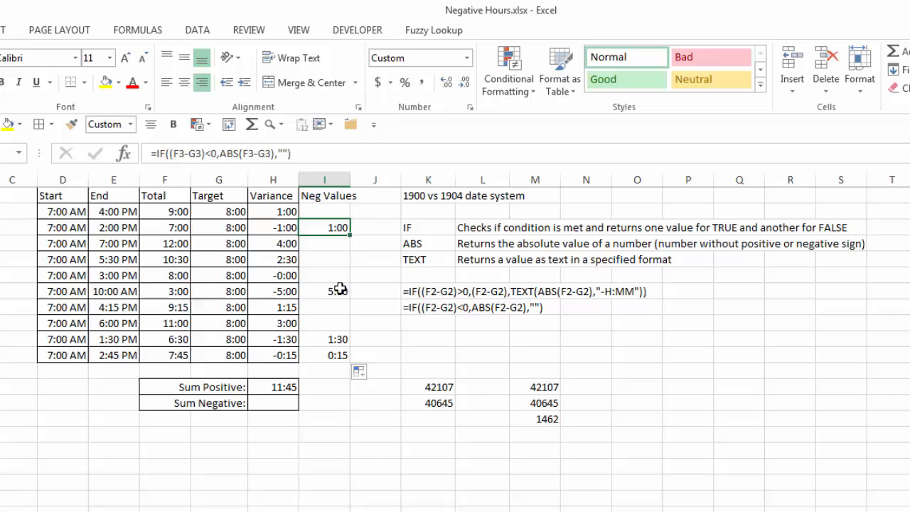
click(324, 355)
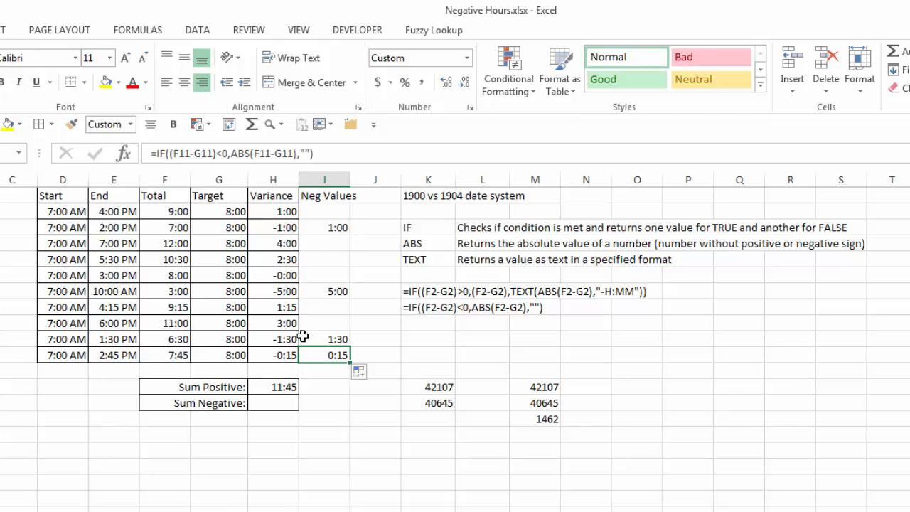
click(273, 403)
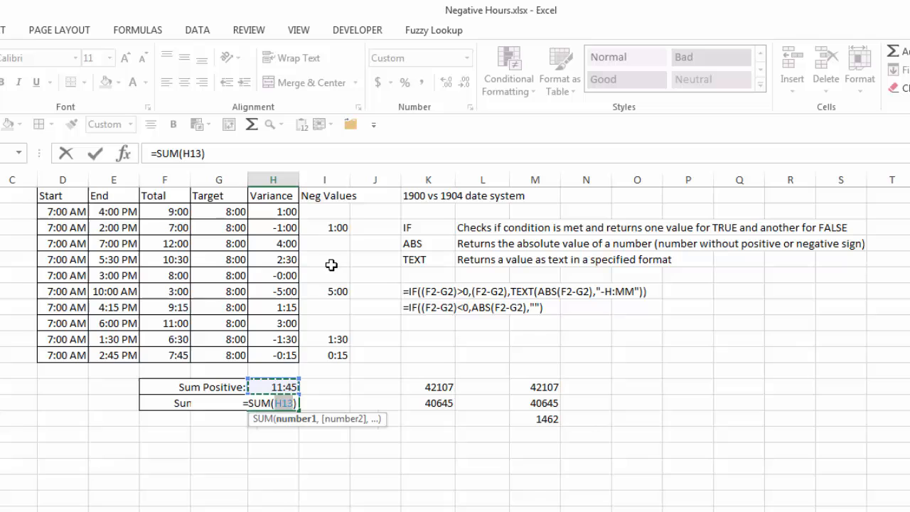
drag(324, 211, 324, 355)
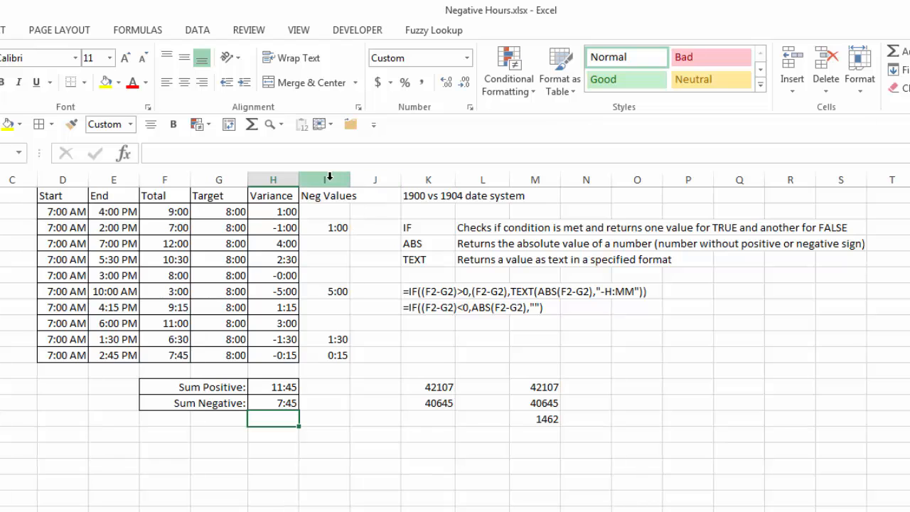
Select the Neg Values helper column I for hiding
click(325, 179)
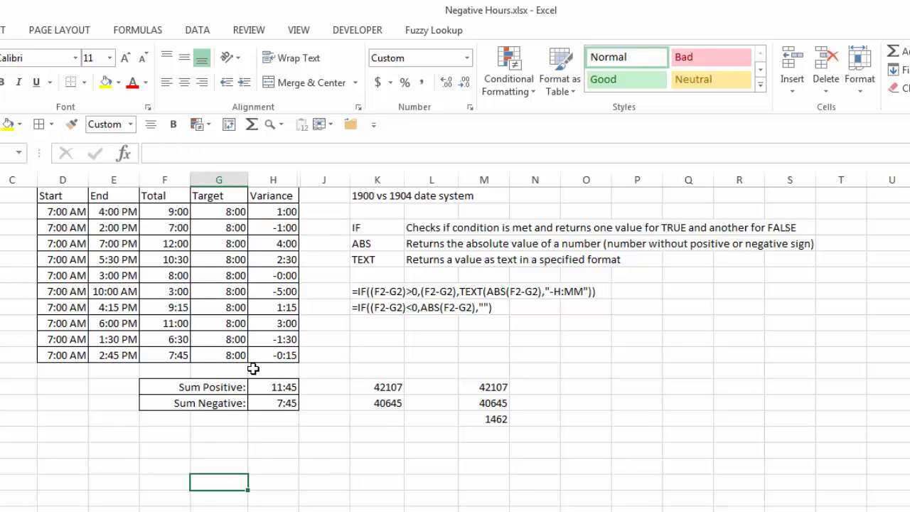
mouse_move(214, 379)
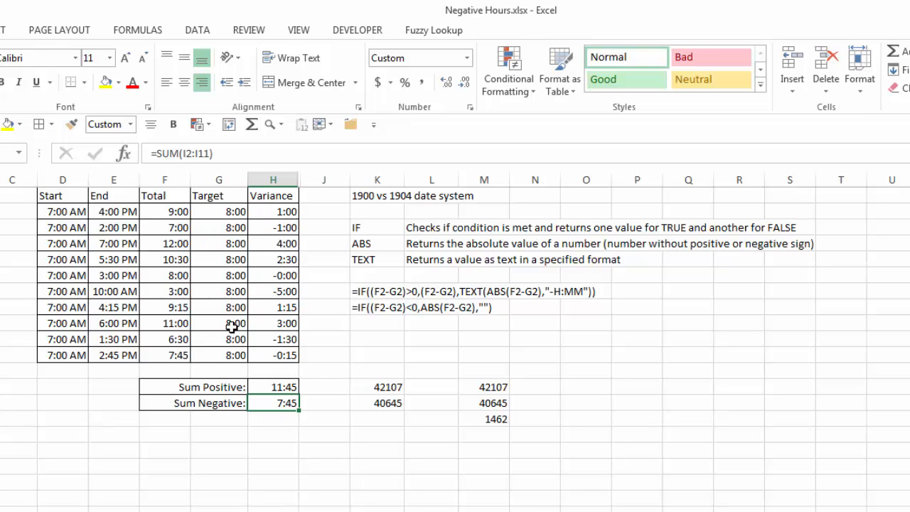
mouse_move(185, 330)
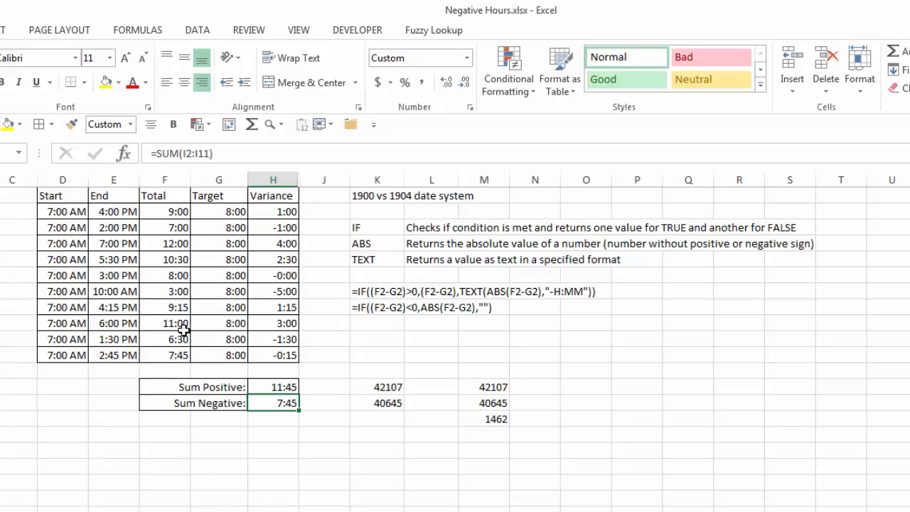